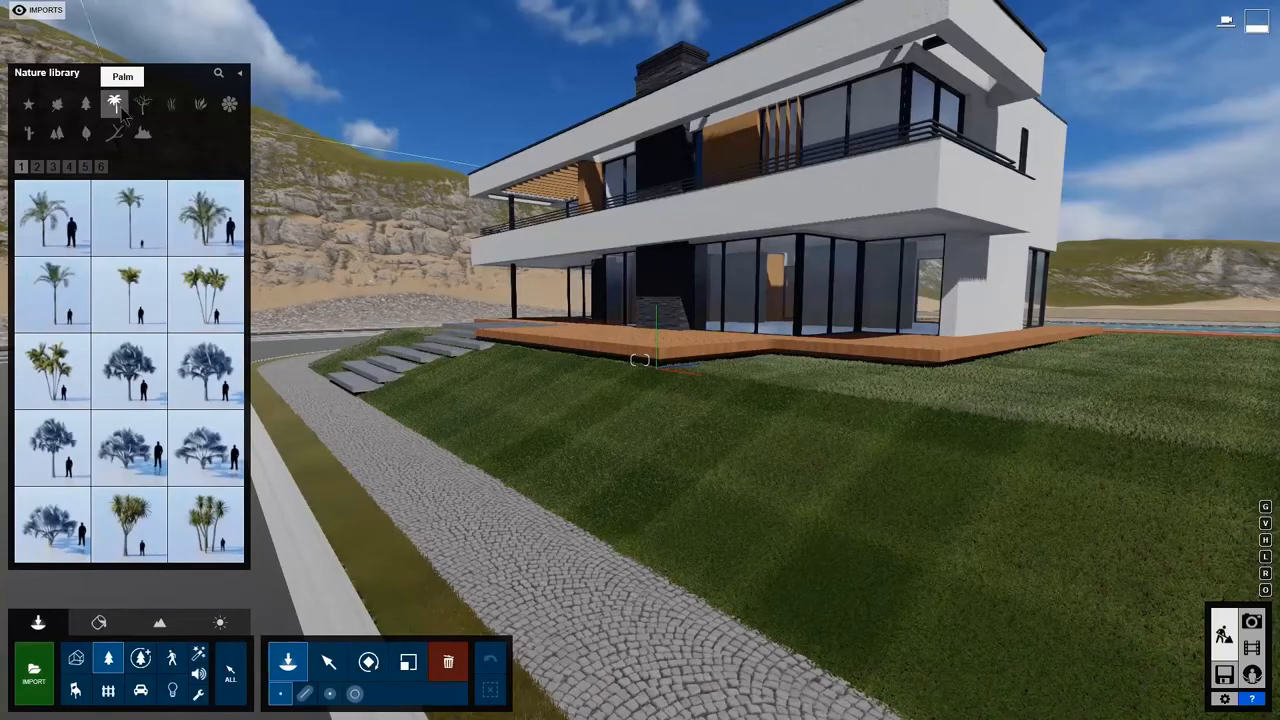
Use Mass Placement from the Nature library to line the deck edge with shrubs and palms, adding an extra plant type
click(200, 104)
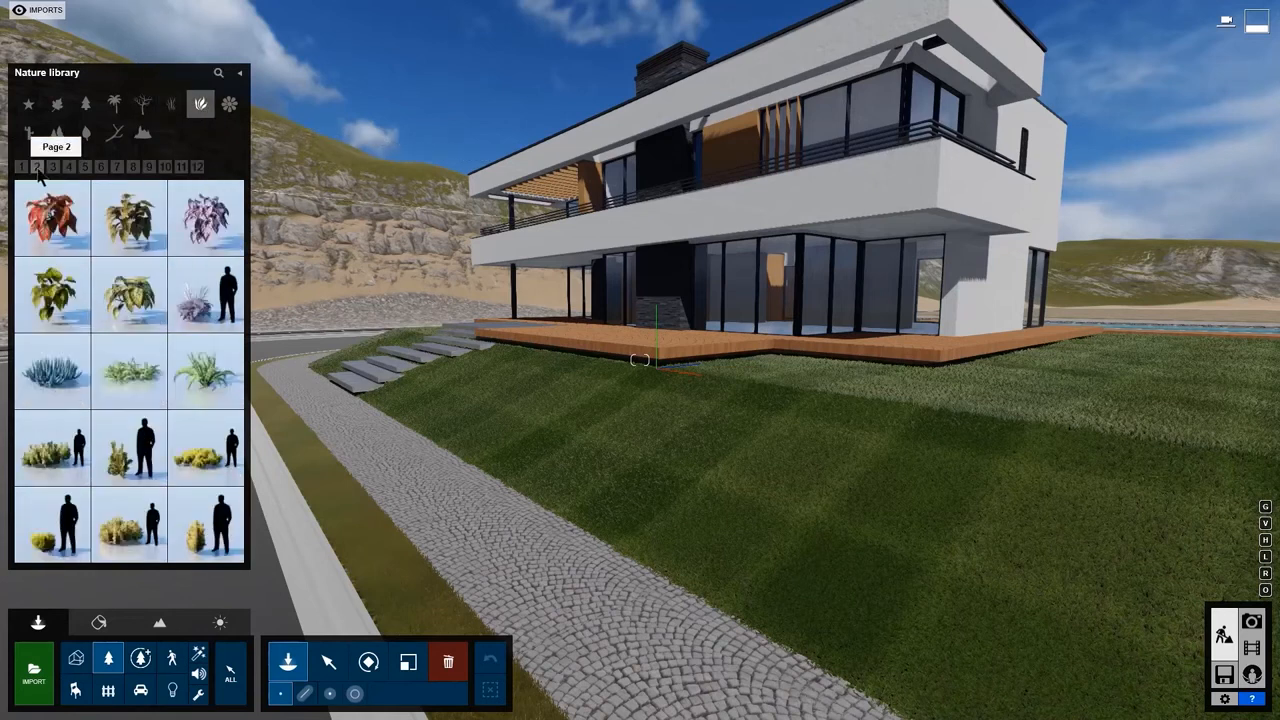
click(68, 168)
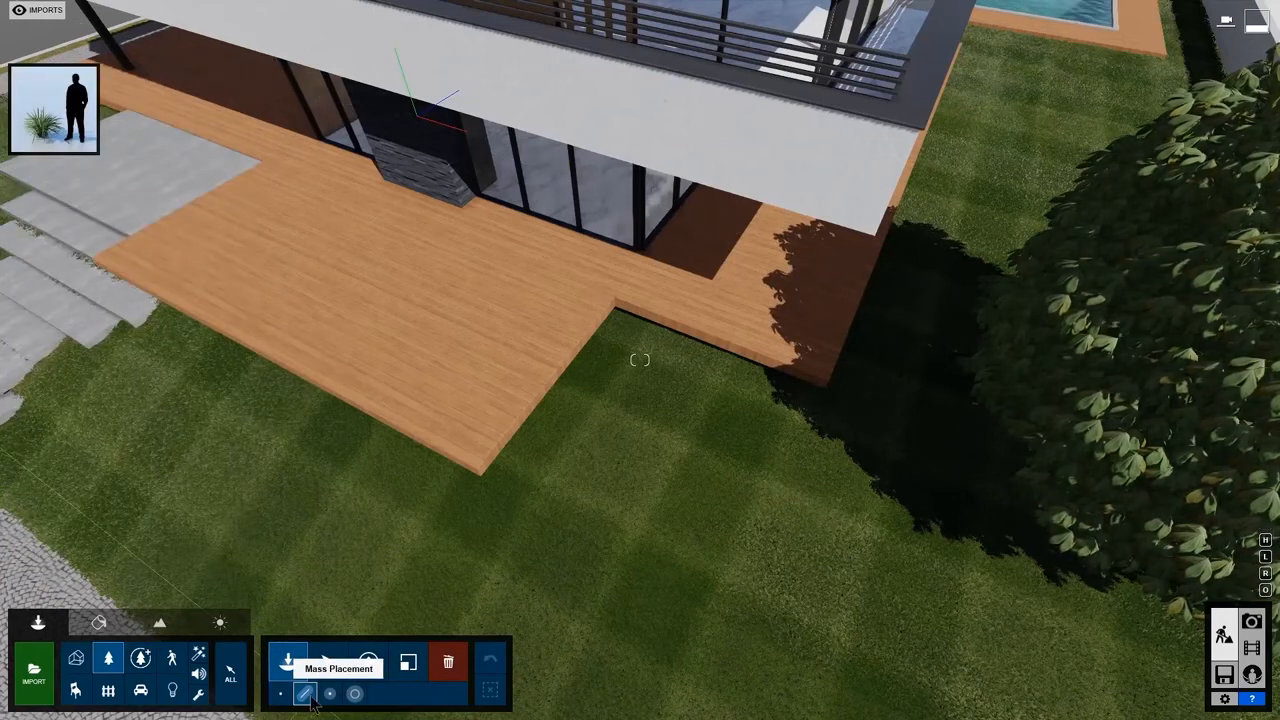
click(304, 694)
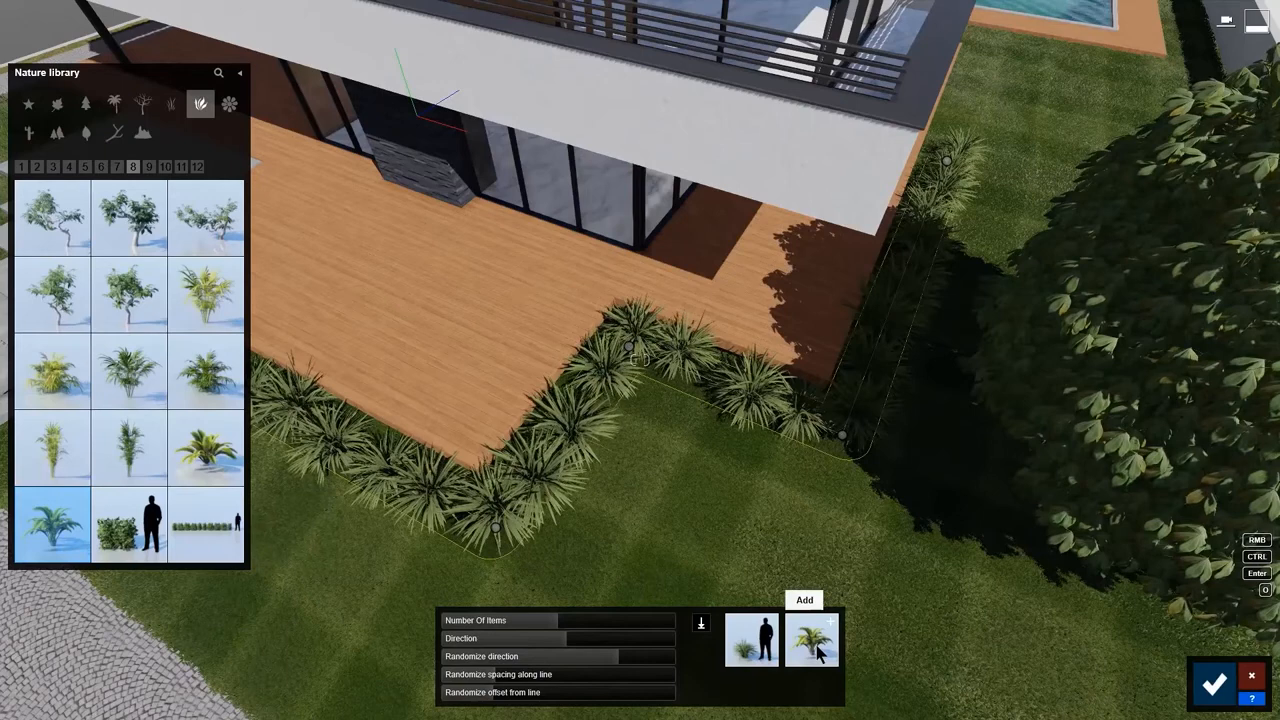
click(832, 620)
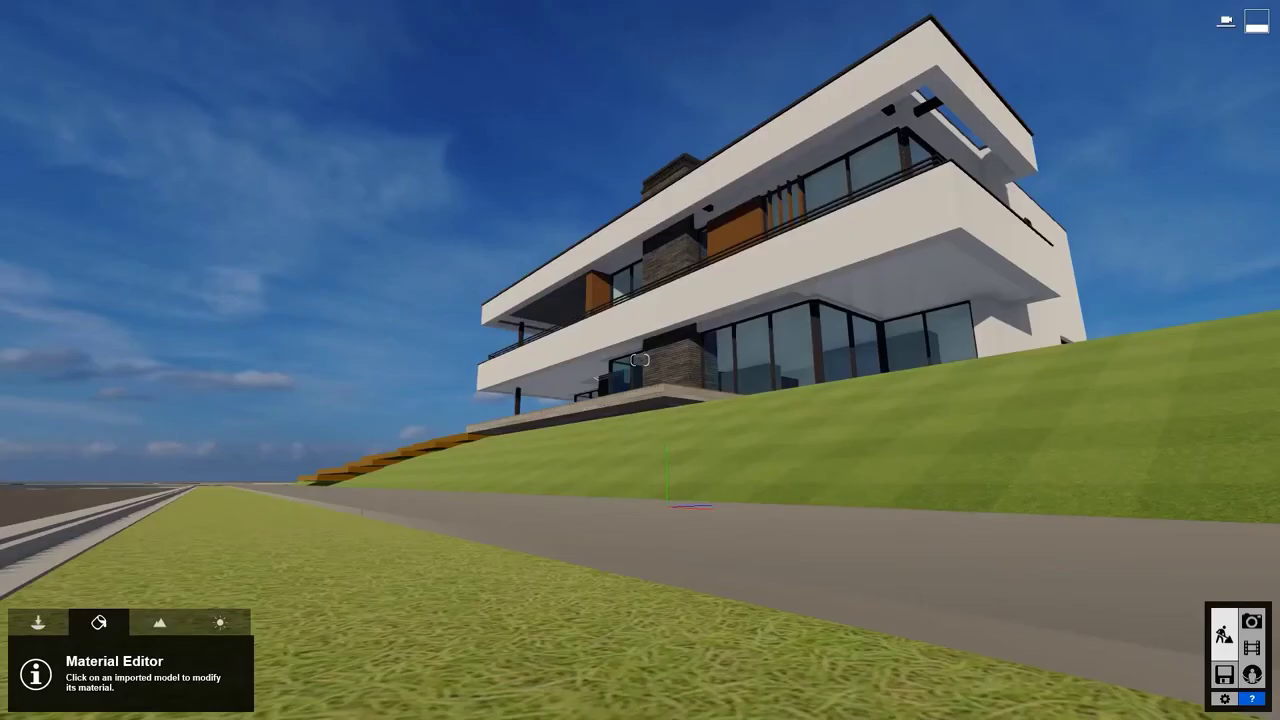
click(262, 572)
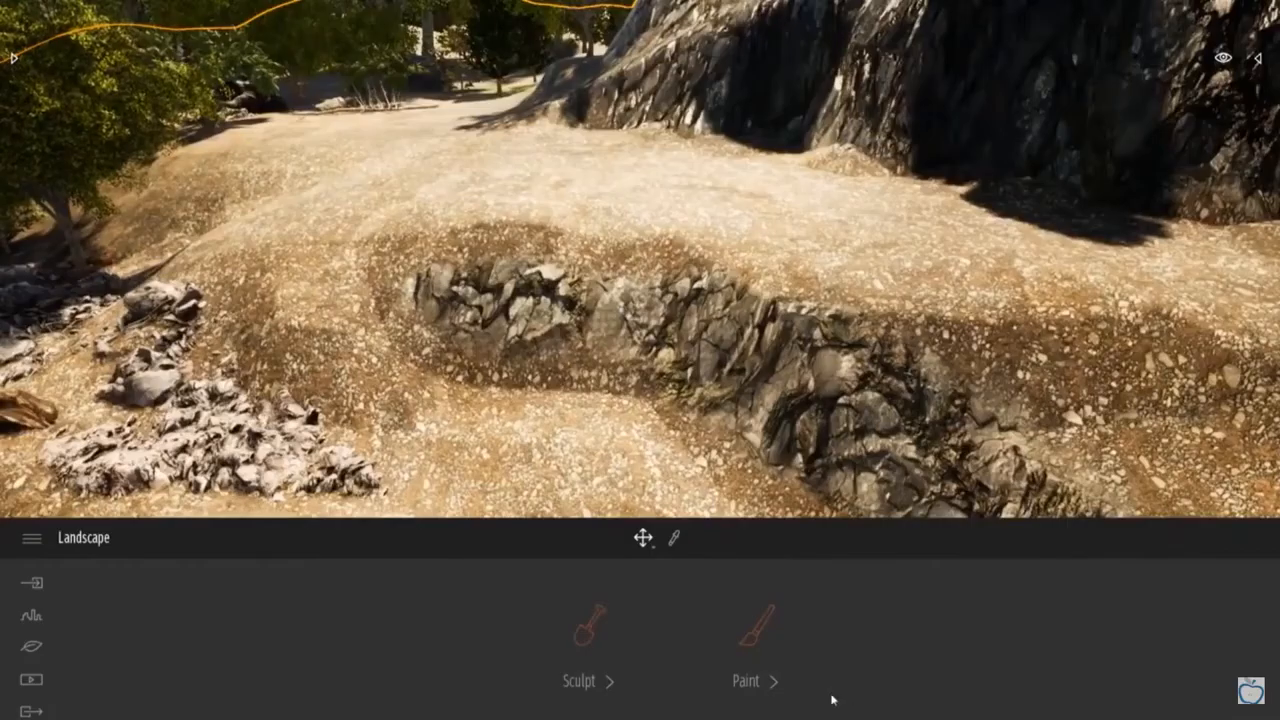
Sculpt the rocky terrain into a mound, then give the plaza character Adi a different pose
click(578, 680)
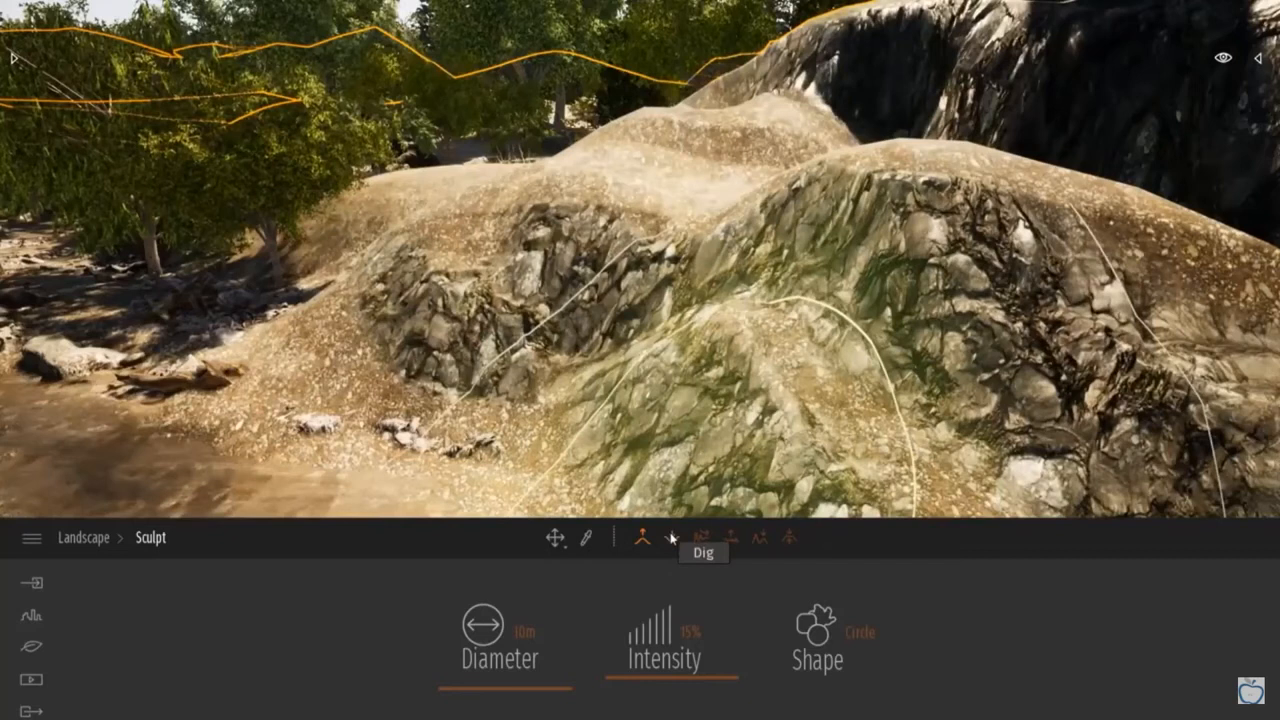
click(788, 536)
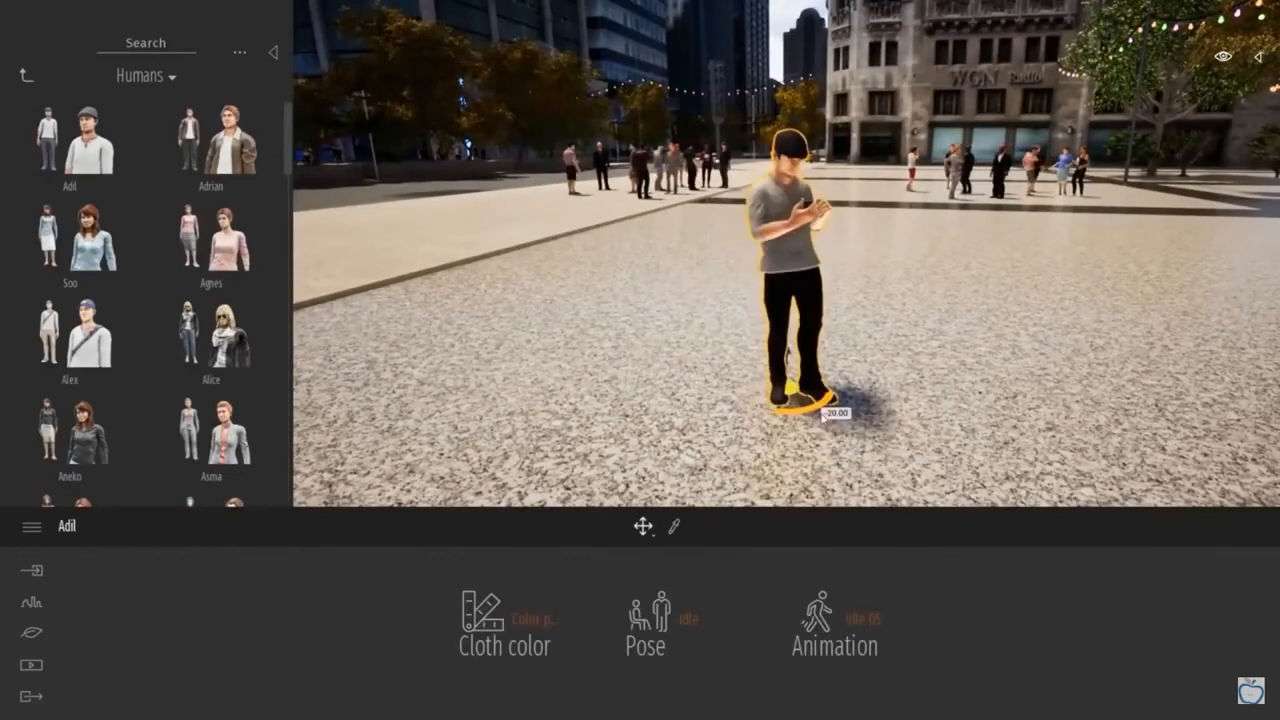
click(644, 616)
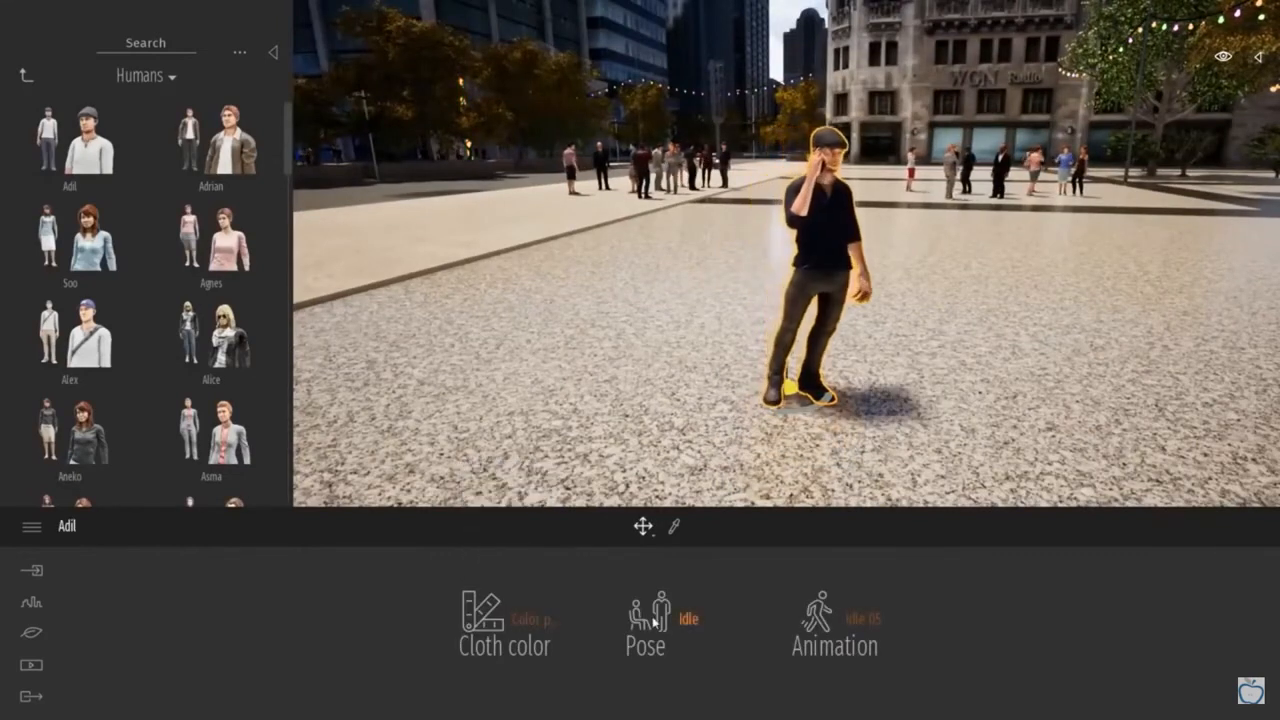
click(672, 518)
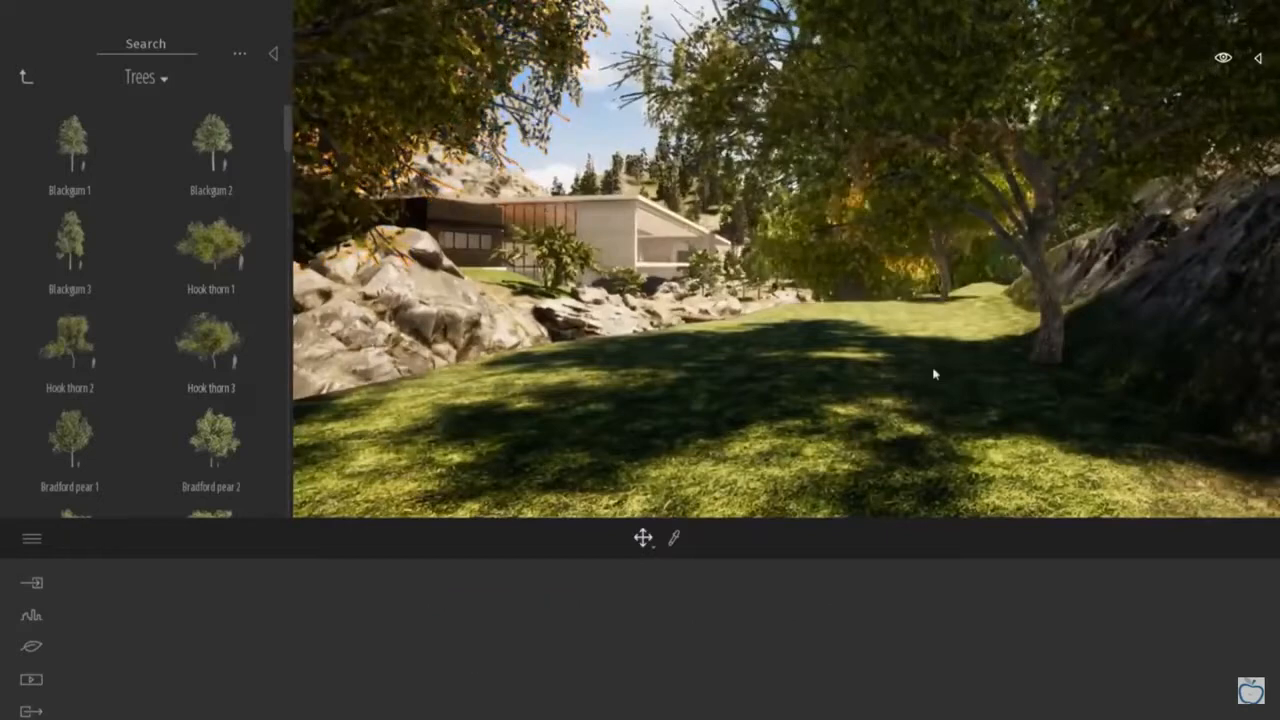
Shift the weather timeline over the lake, then browse Vegetation and Furnitures in the library and go back
click(32, 646)
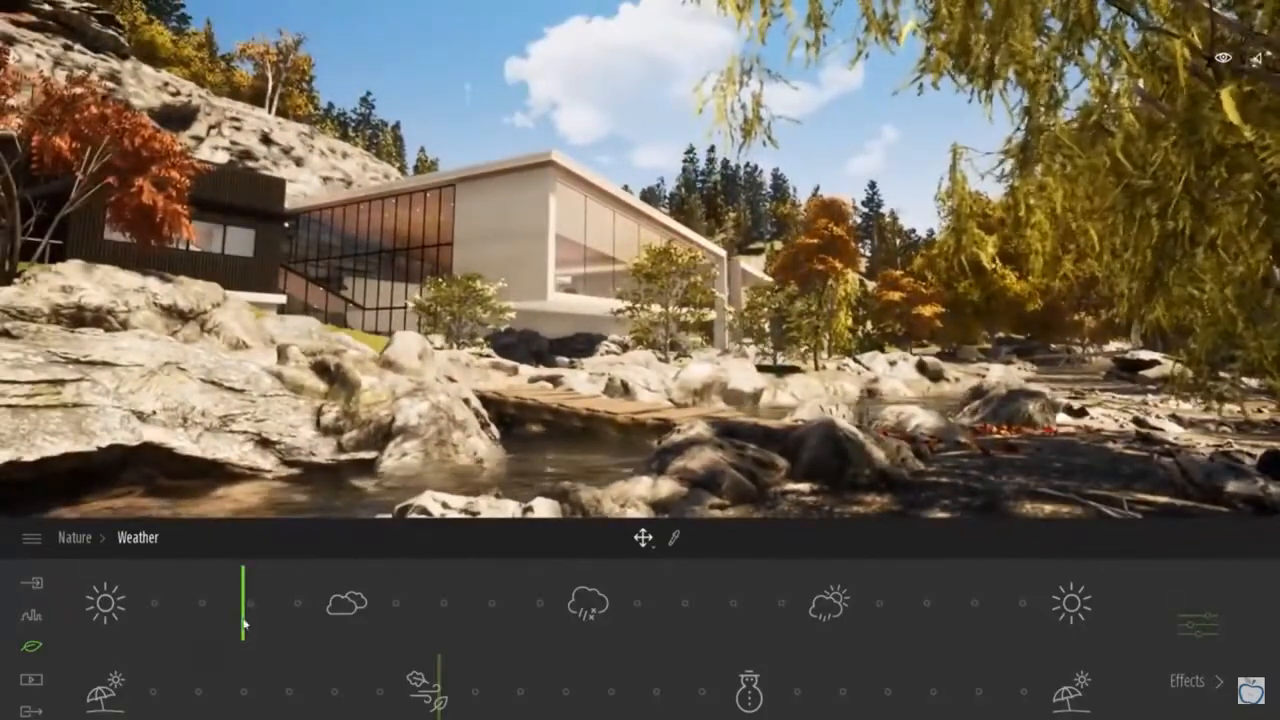
drag(244, 600, 588, 600)
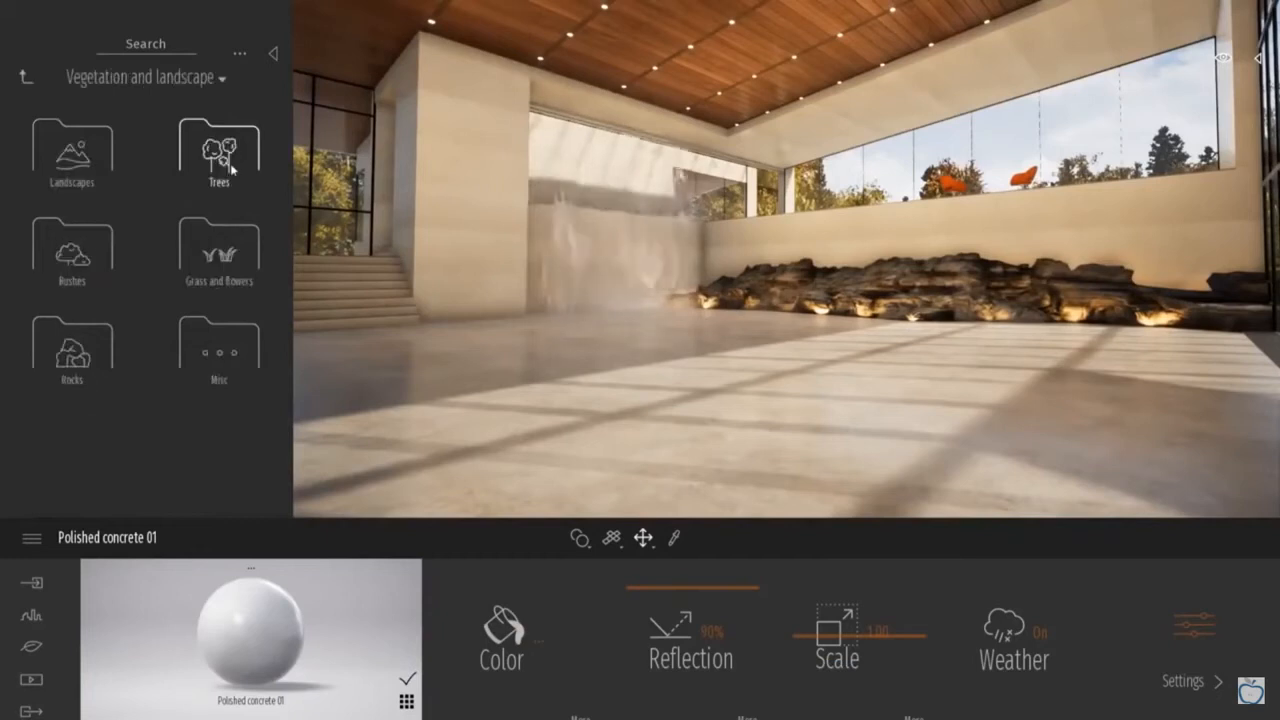
click(26, 76)
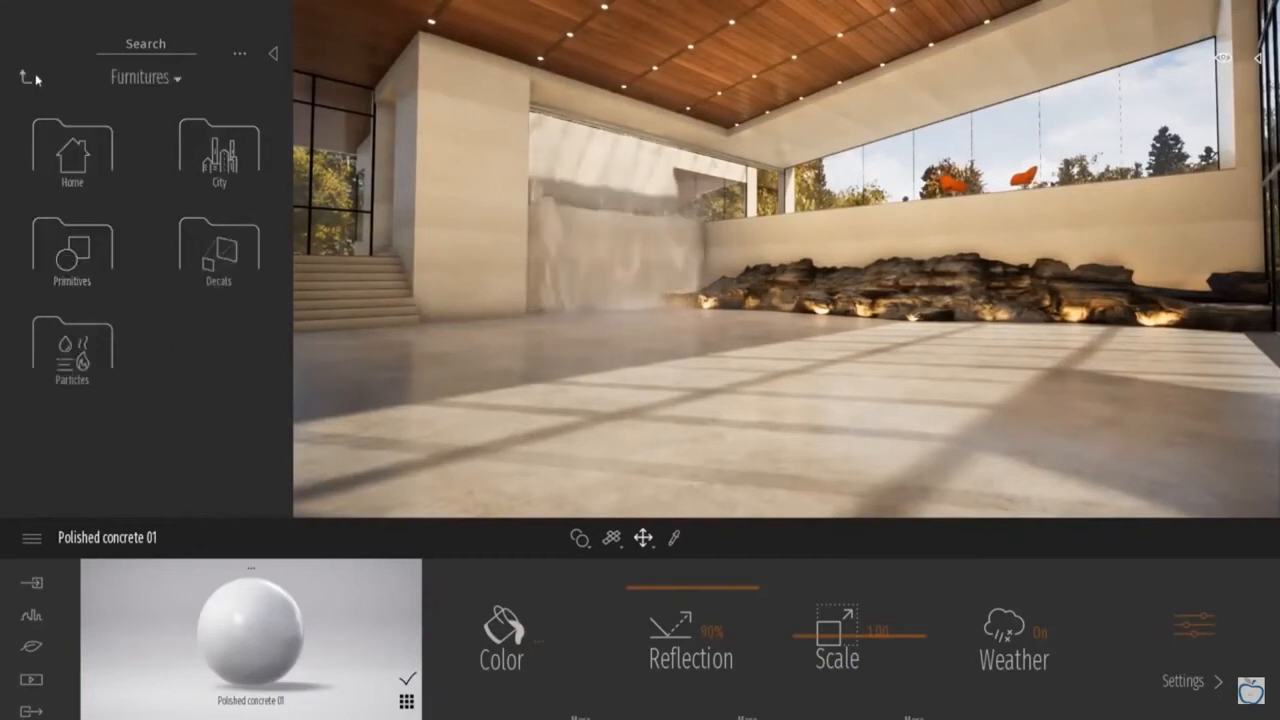
click(24, 76)
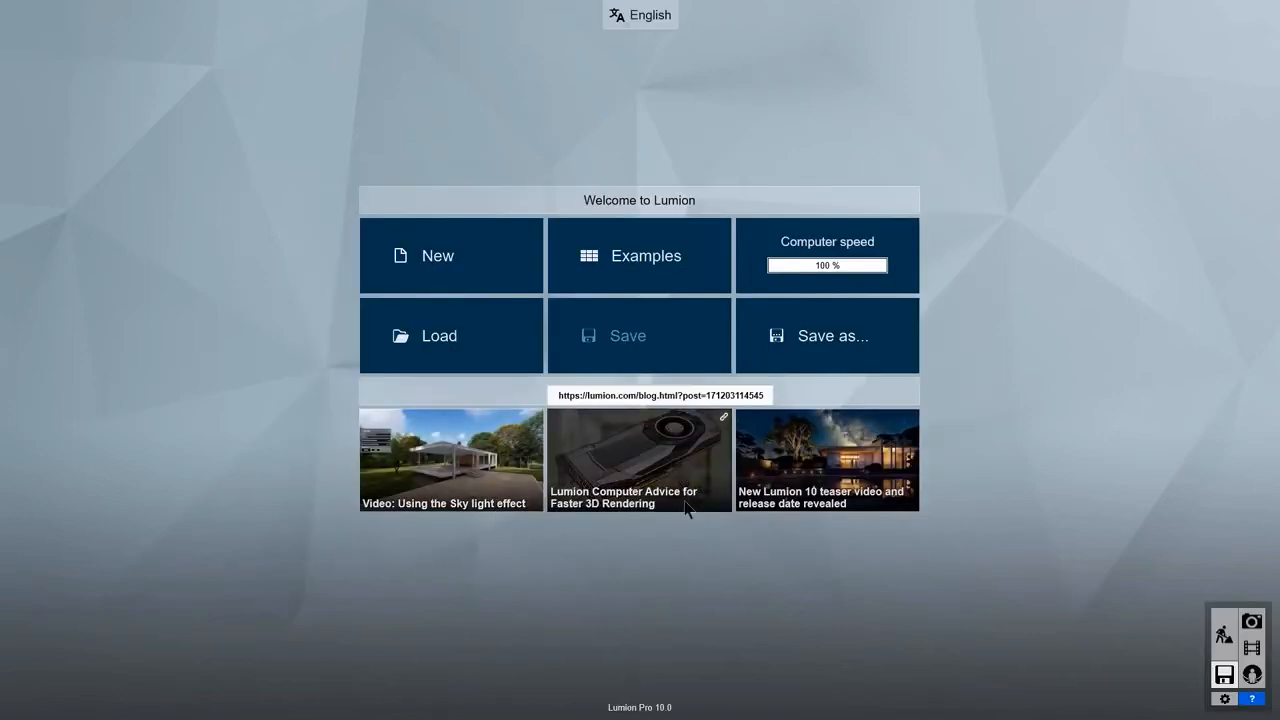
mouse_move(1088, 516)
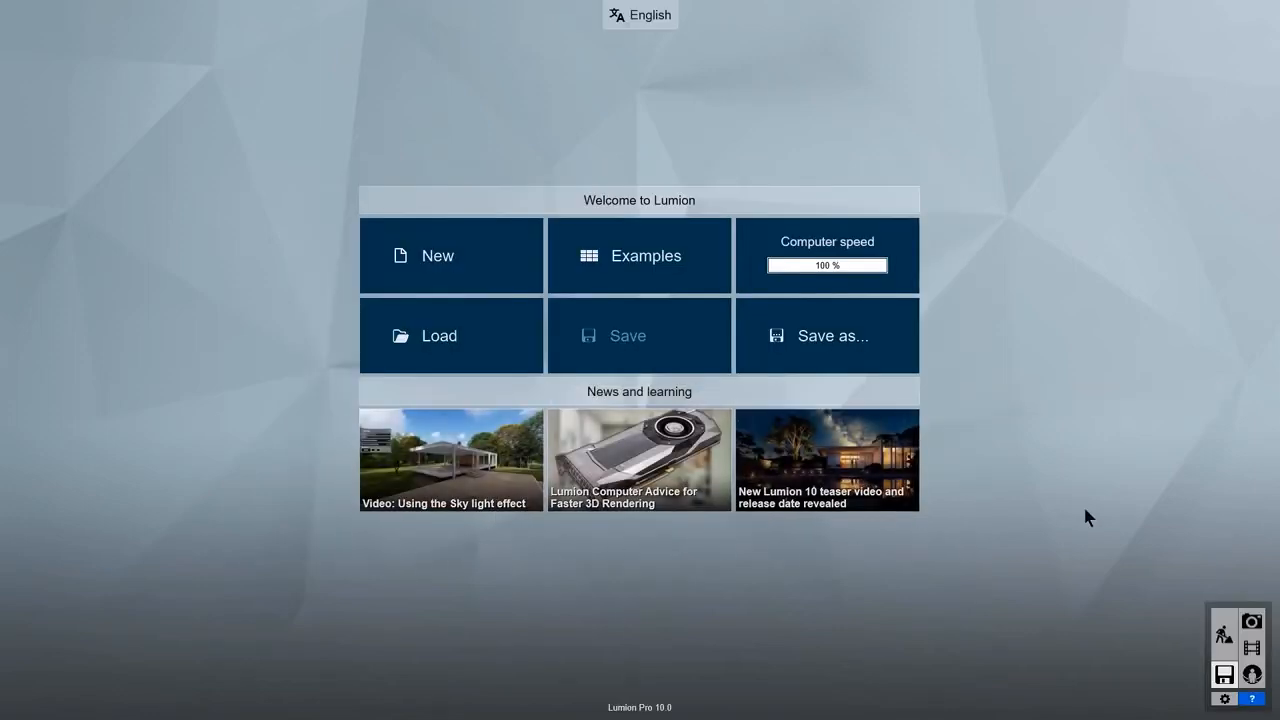
Choose New on the Welcome screen to reach the environment templates
click(452, 256)
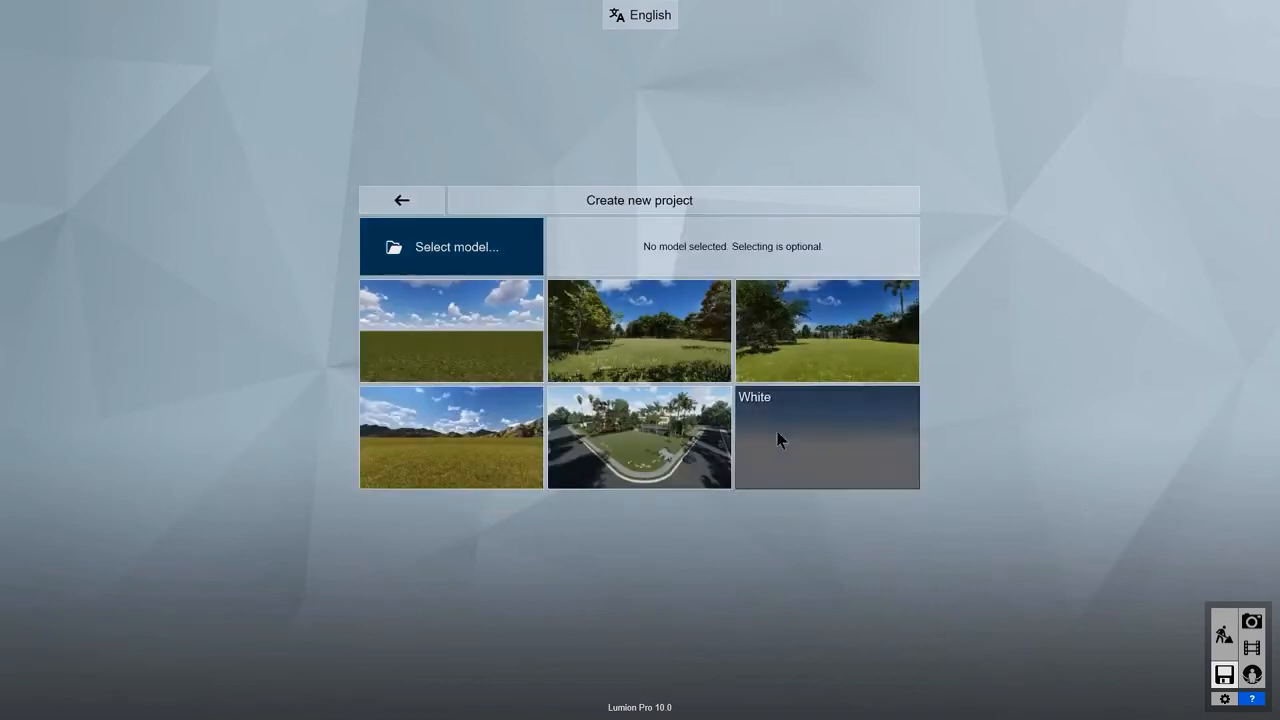
mouse_move(400, 200)
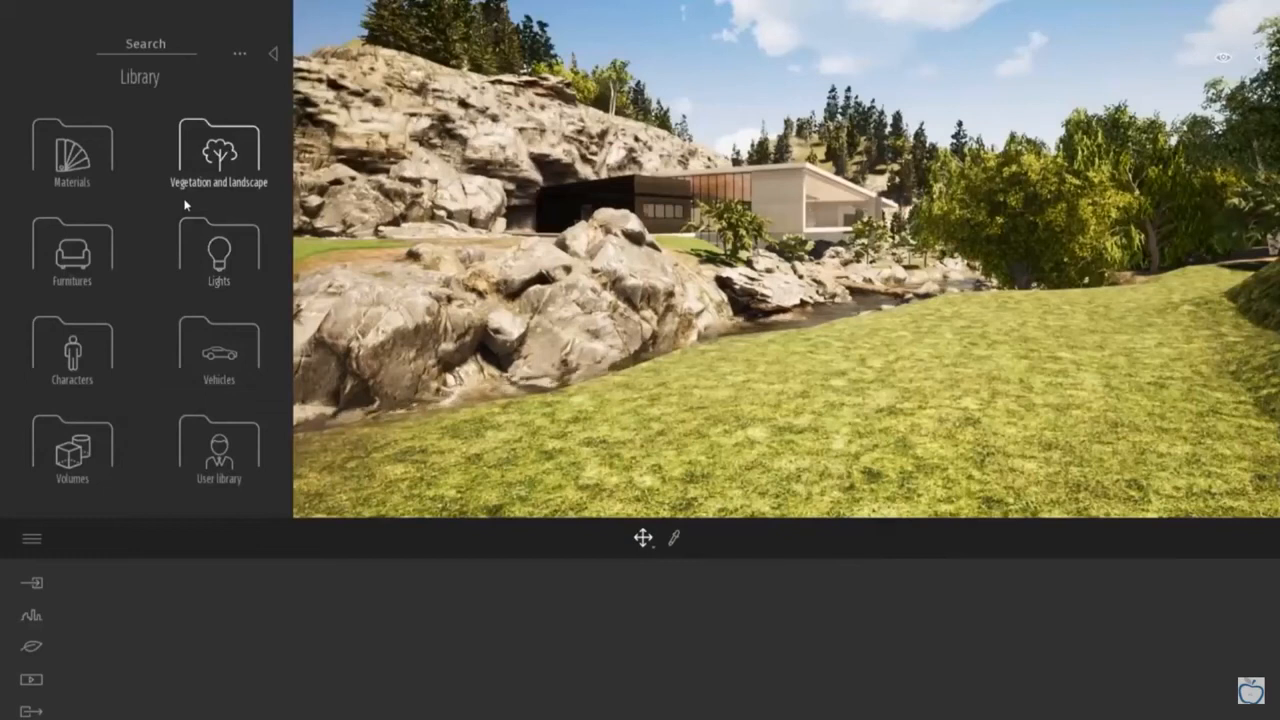
Browse Vegetation and landscape > Trees and select the Hook thorn 1 tree
click(218, 150)
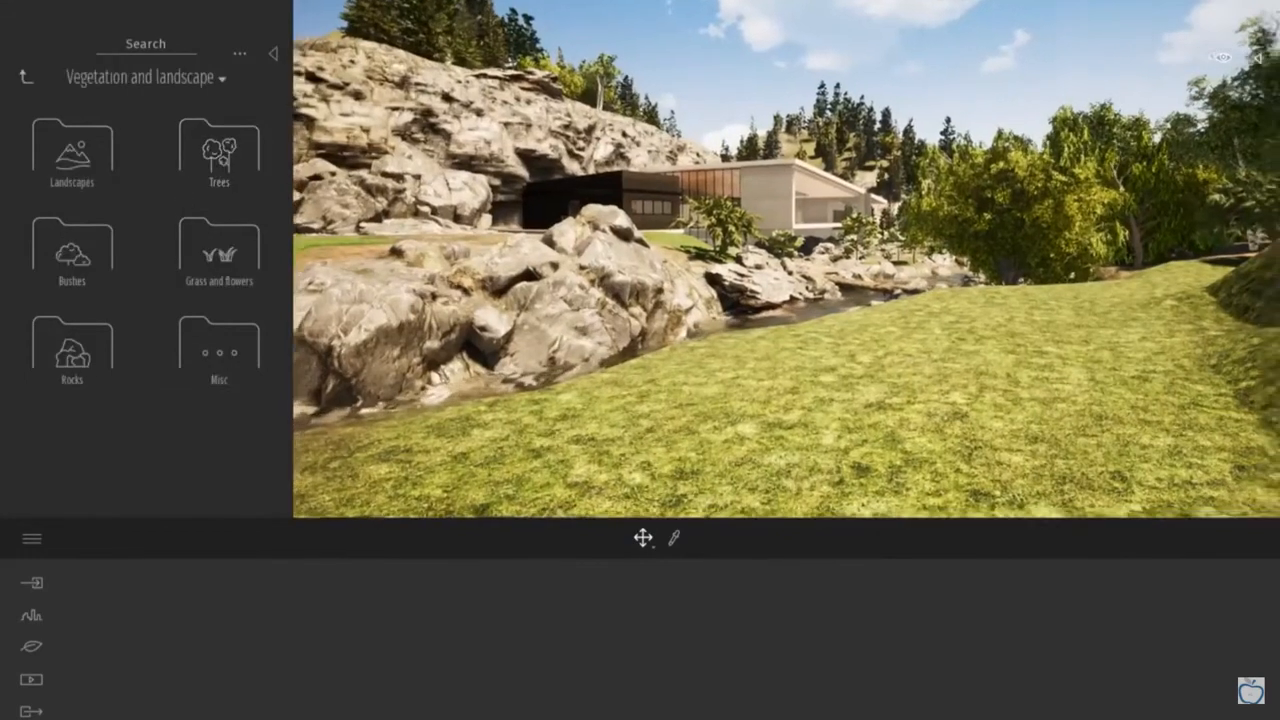
click(220, 150)
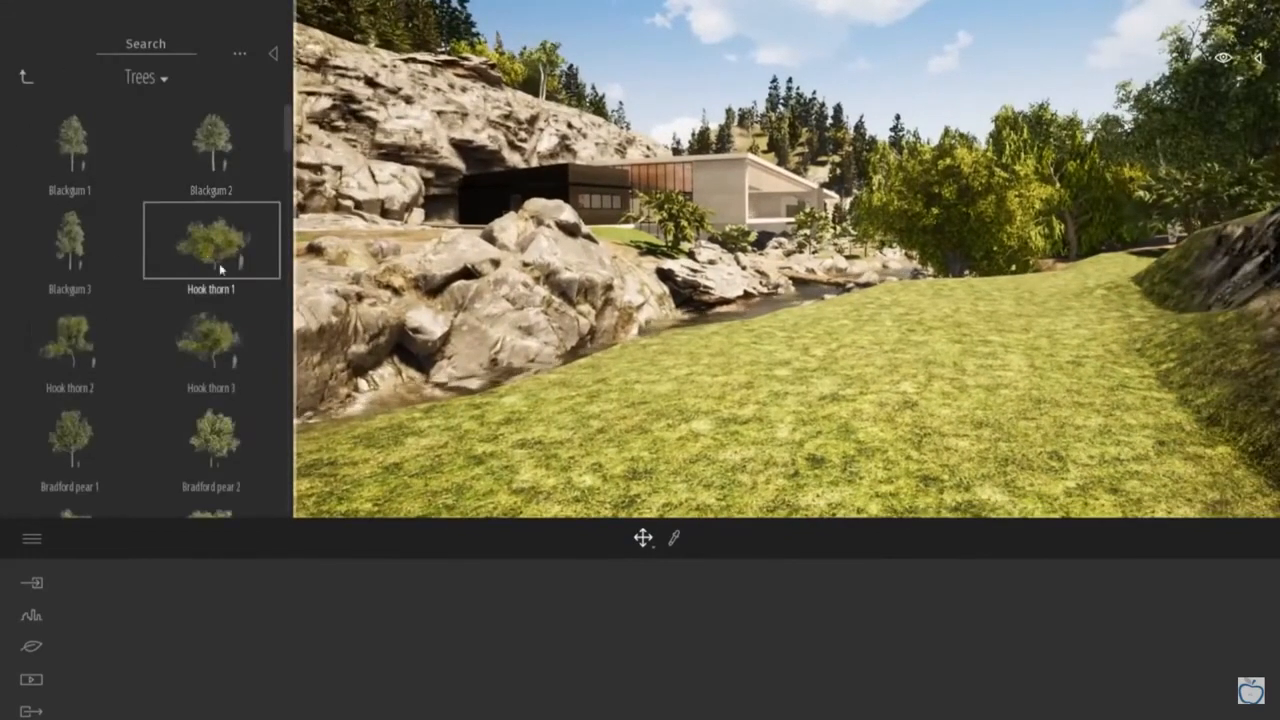
click(210, 240)
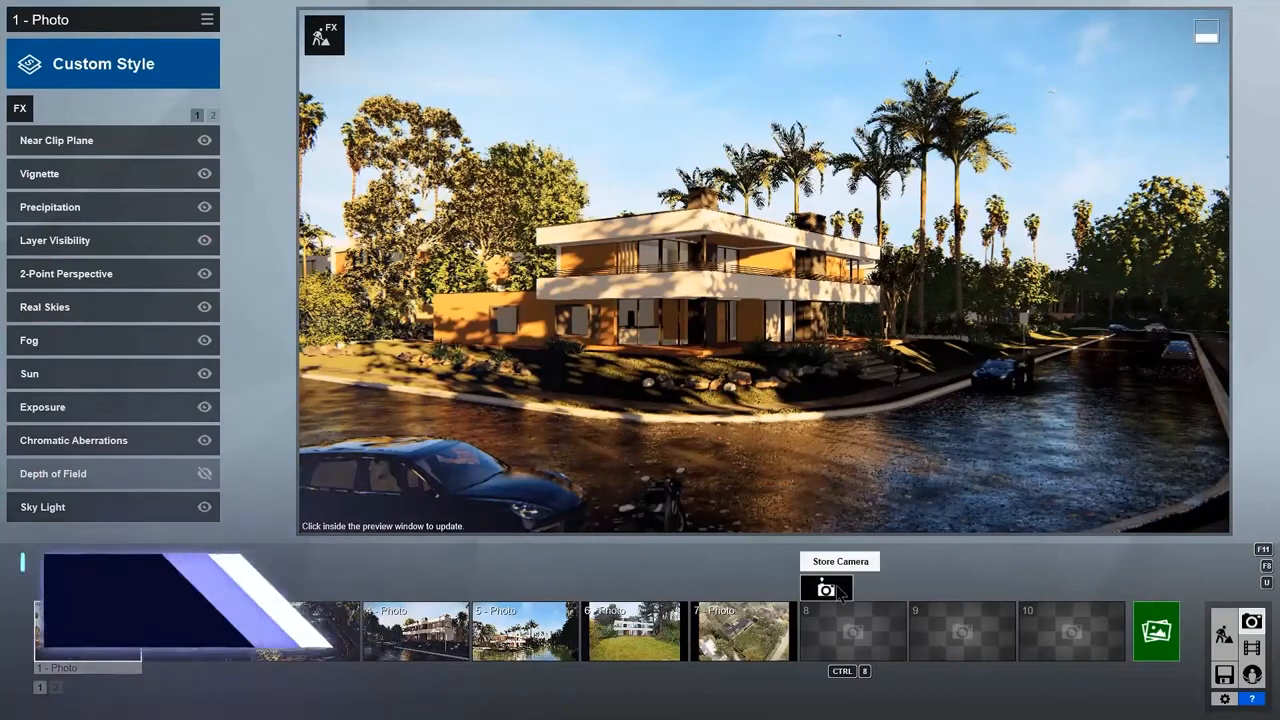
Store the camera as a photo, switch photo sets, refresh photo 1's preview and show the Custom Style presets
click(826, 588)
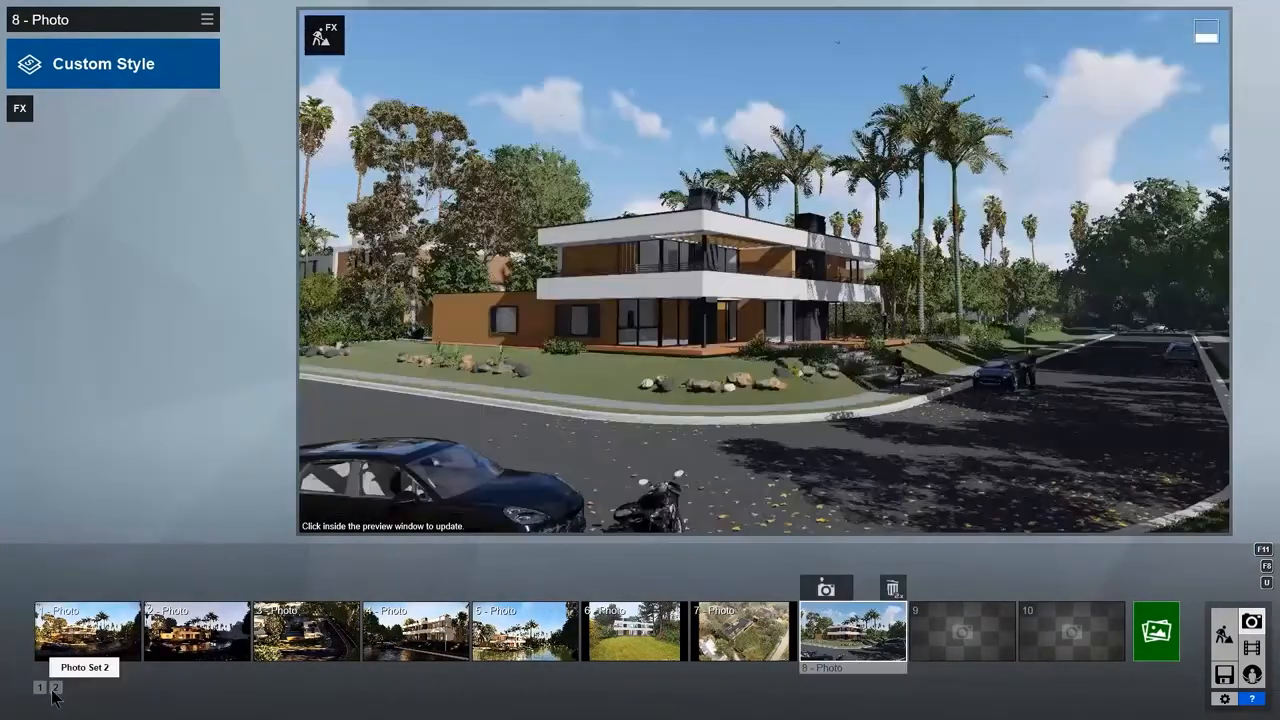
click(88, 632)
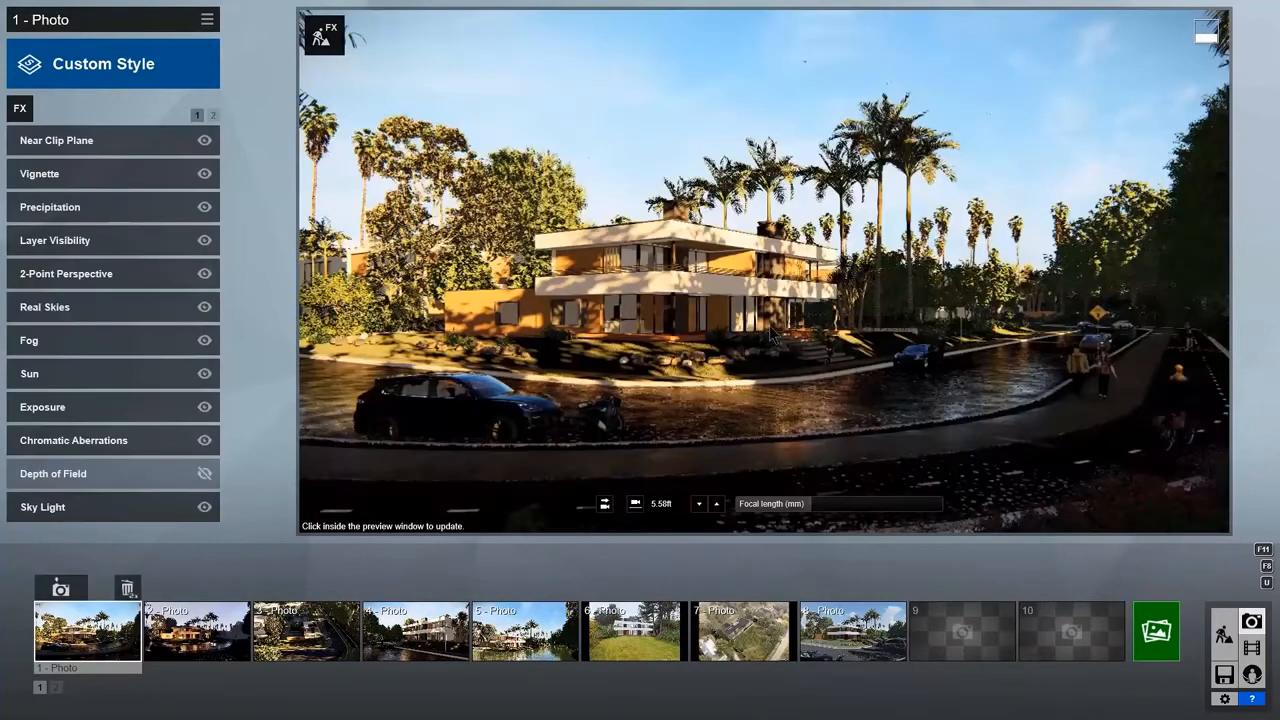
click(764, 330)
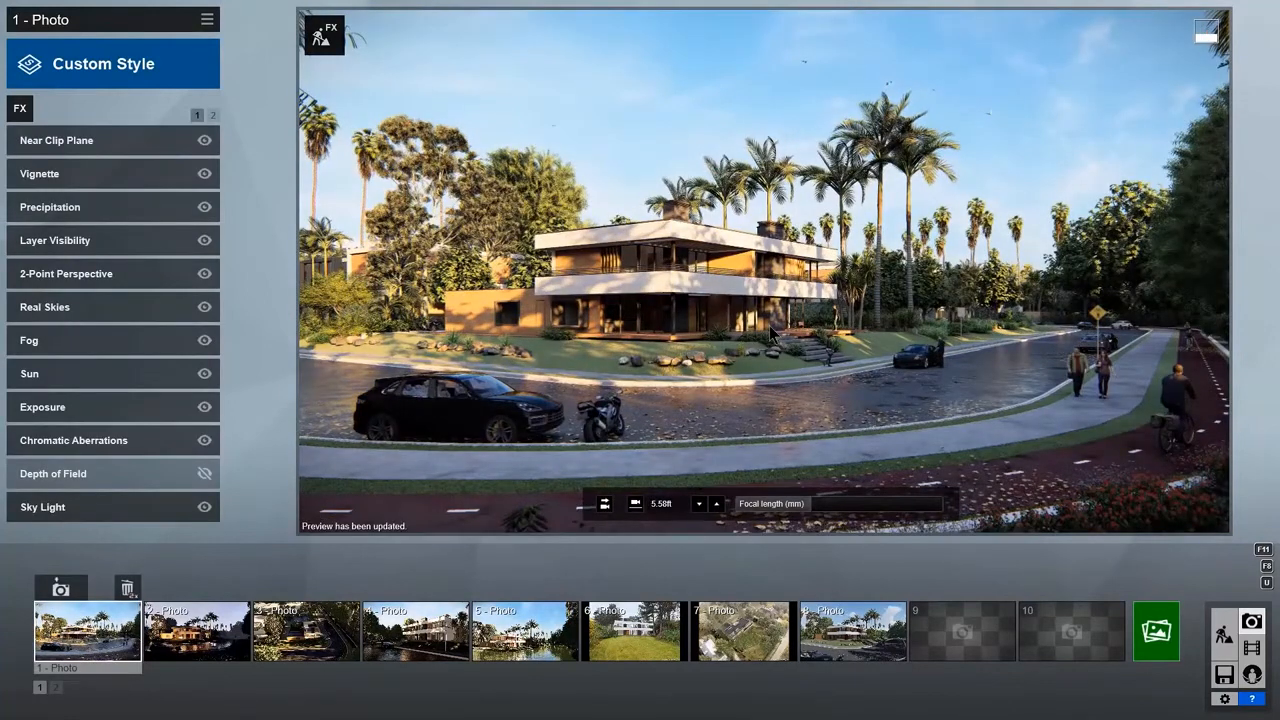
click(852, 630)
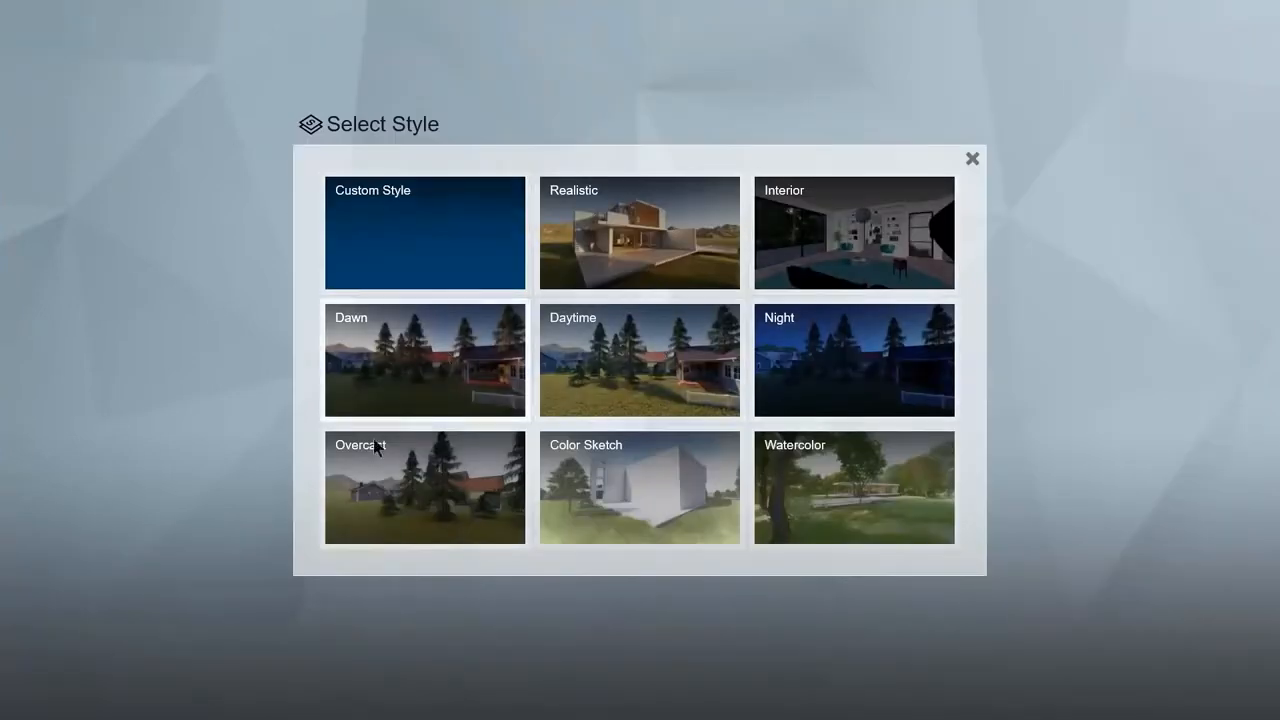
In Select Photo Effect go to Sky, choose Real Skies and pick a Cloudy sky preset
click(640, 232)
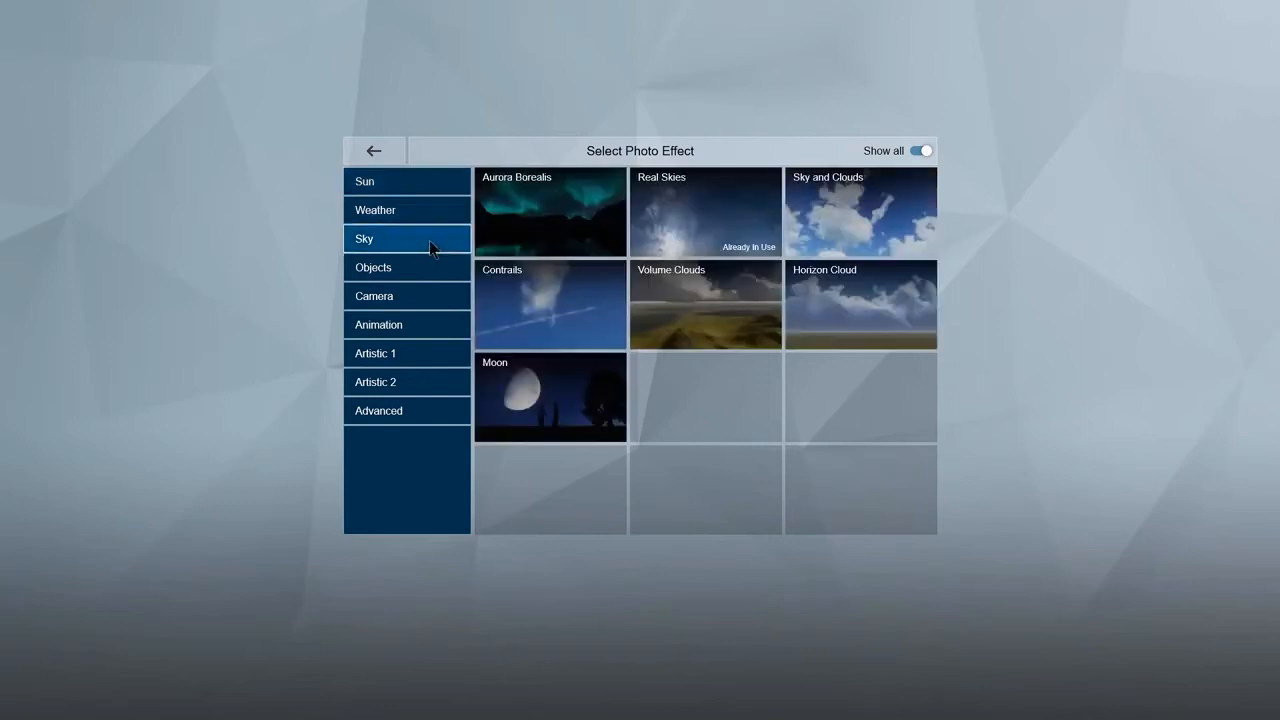
click(408, 324)
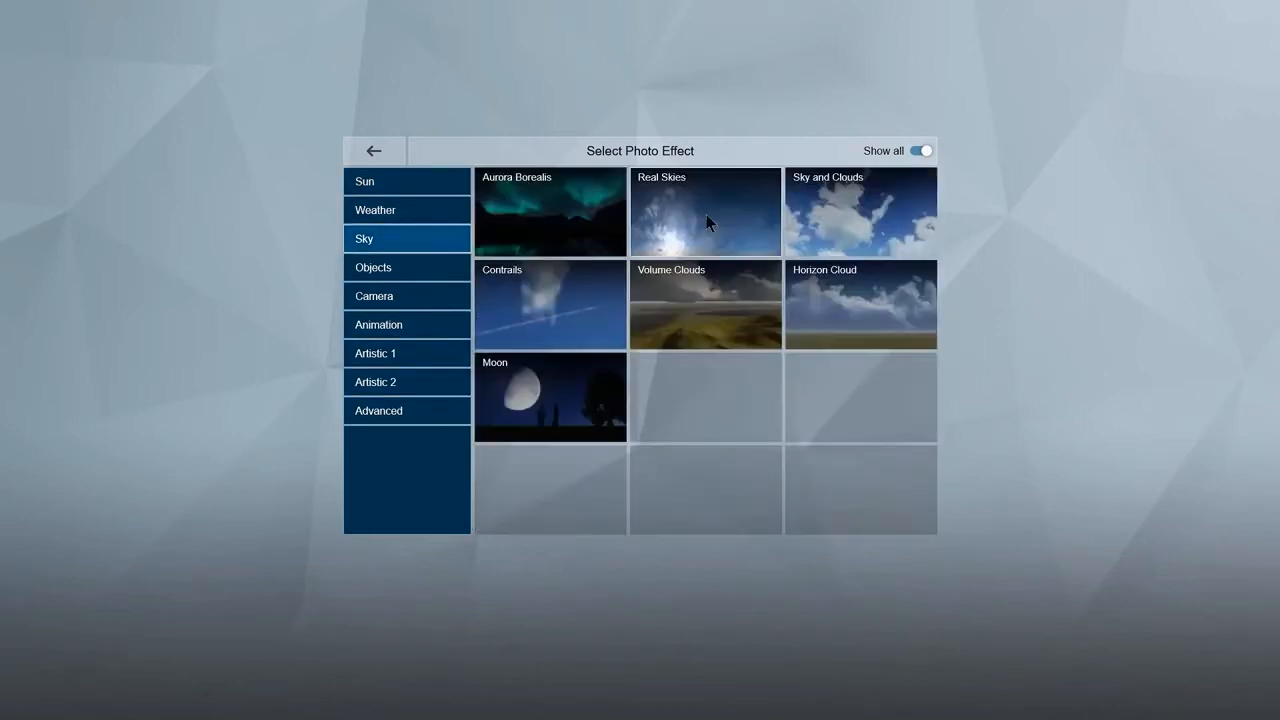
click(704, 212)
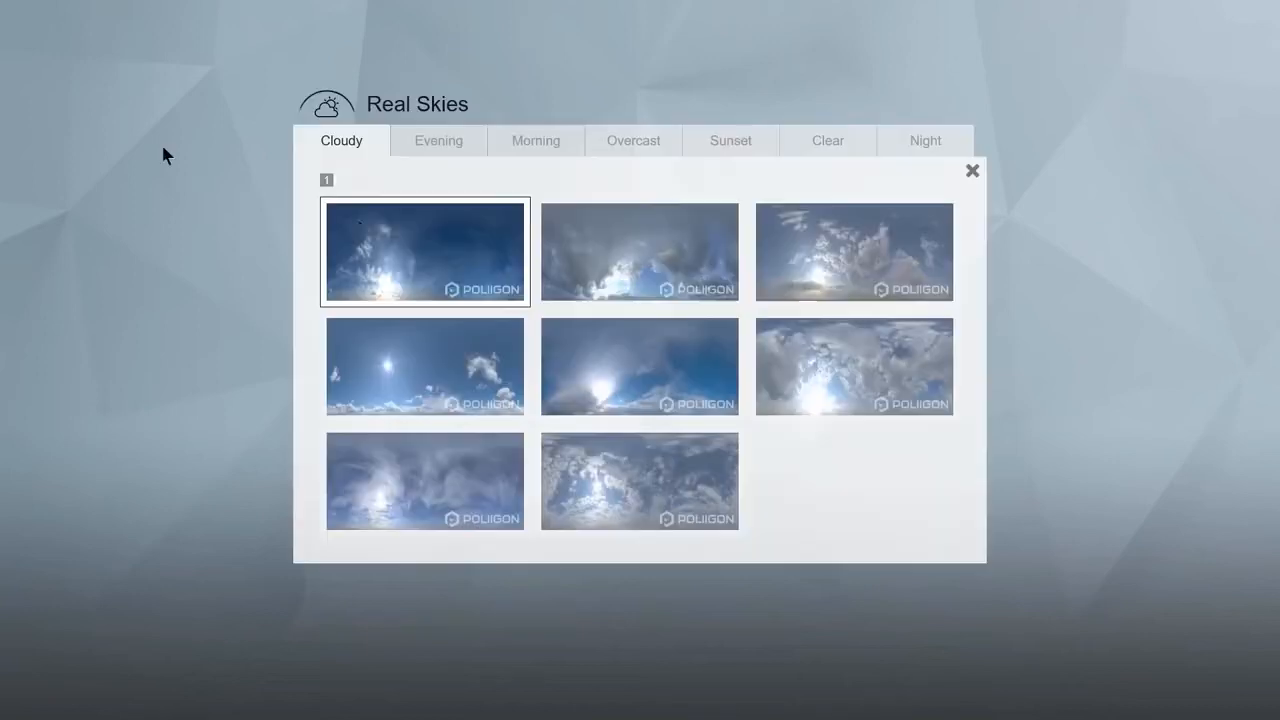
click(972, 170)
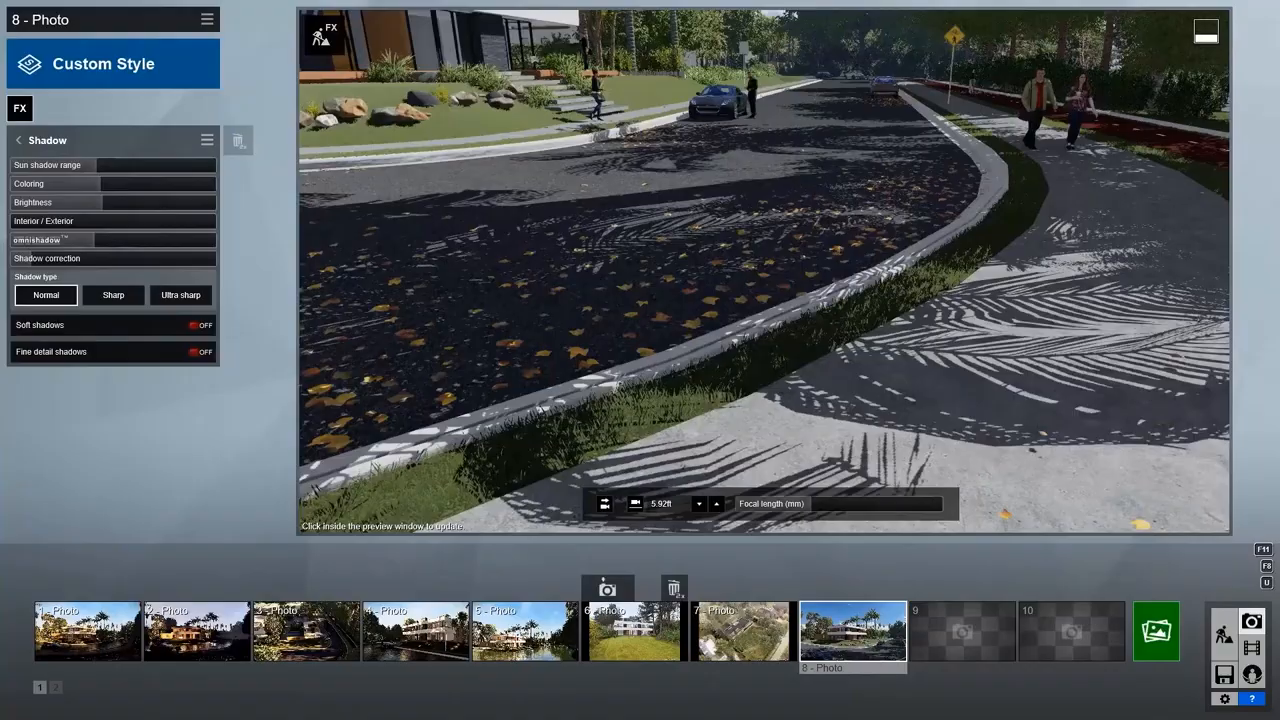
Select the Shadow effect in the FX list of the street photo
click(200, 324)
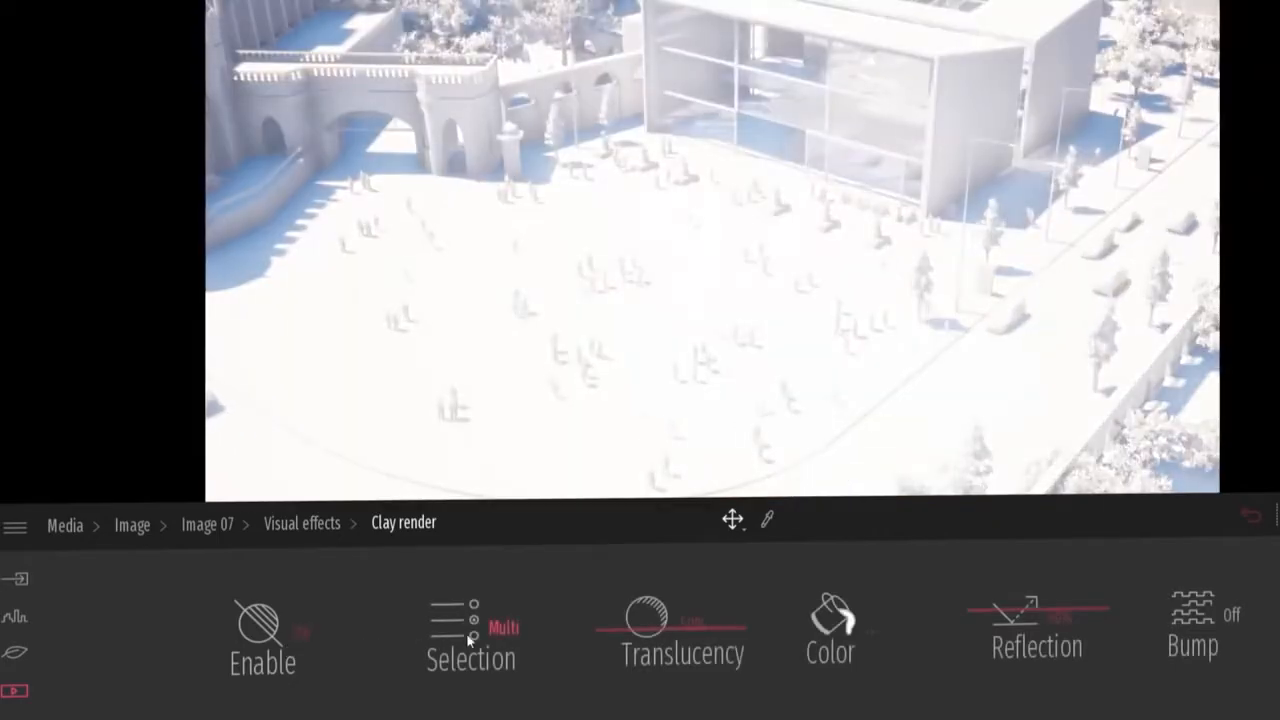
Apply the Clay render visual effect to the city, then place a measuring point in the bedroom
click(470, 640)
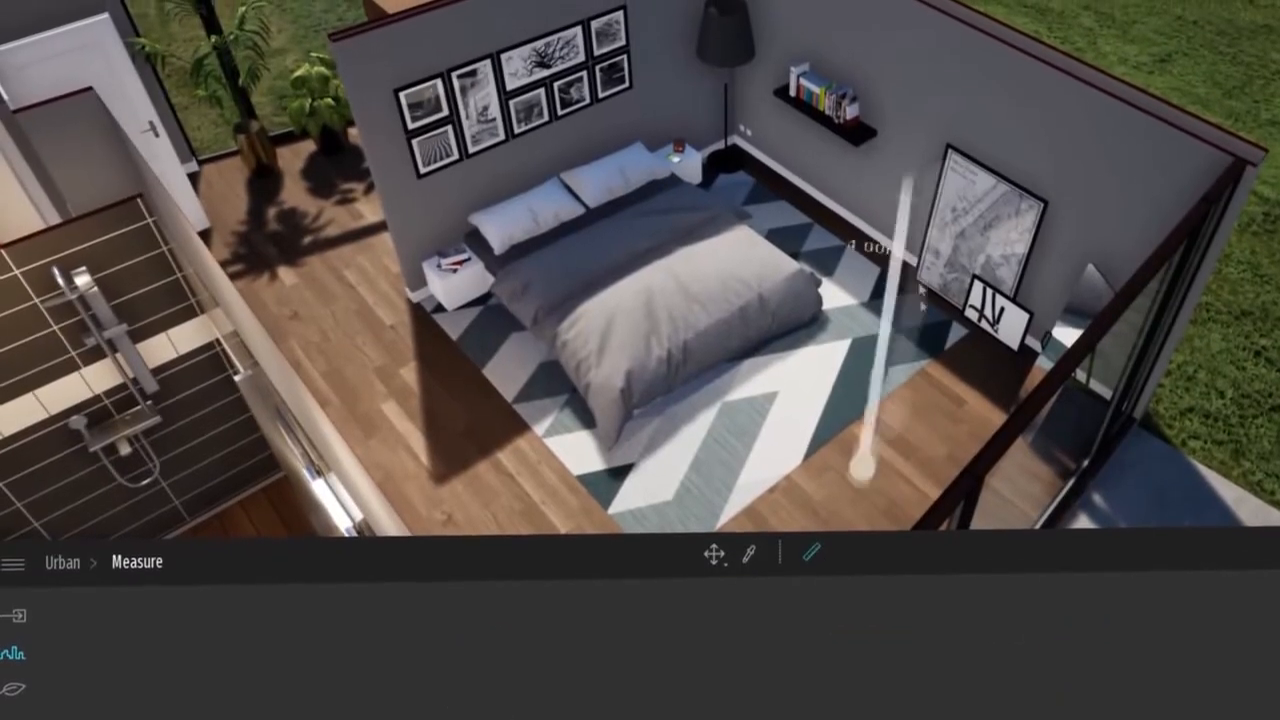
click(814, 552)
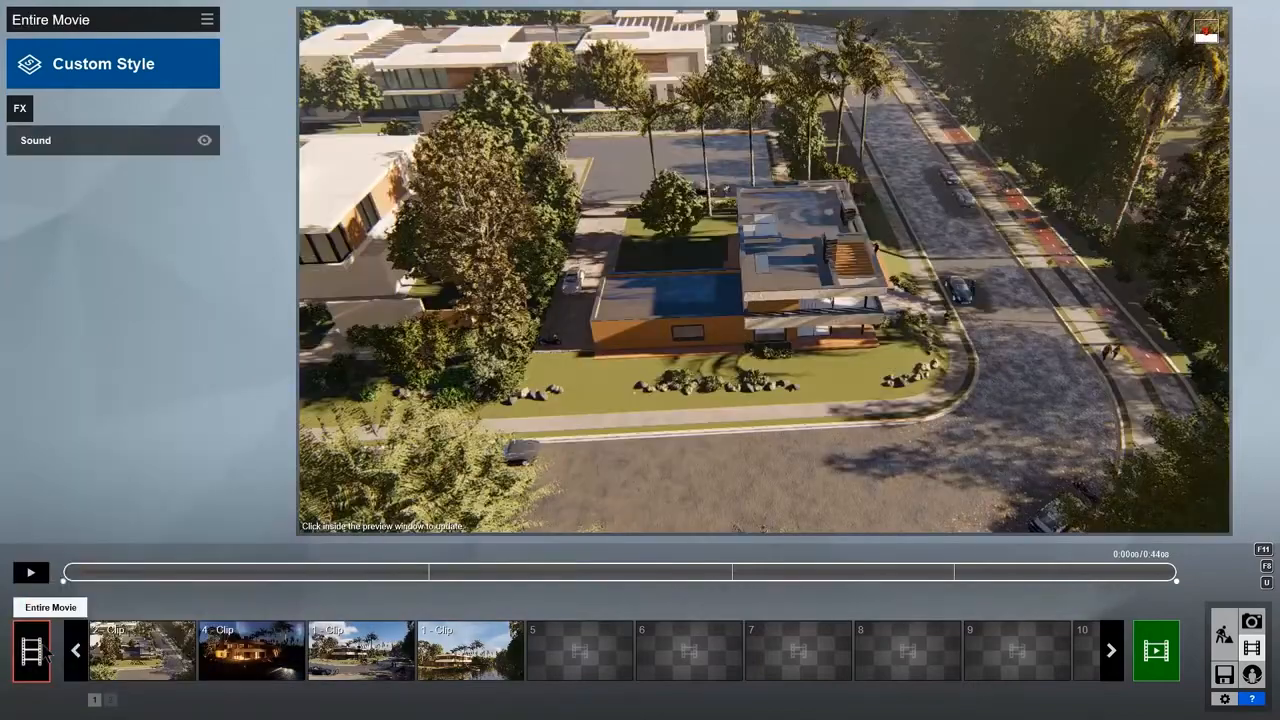
Switch to Photo mode and show the Reflection effect for photo 8 of the modern house
click(20, 108)
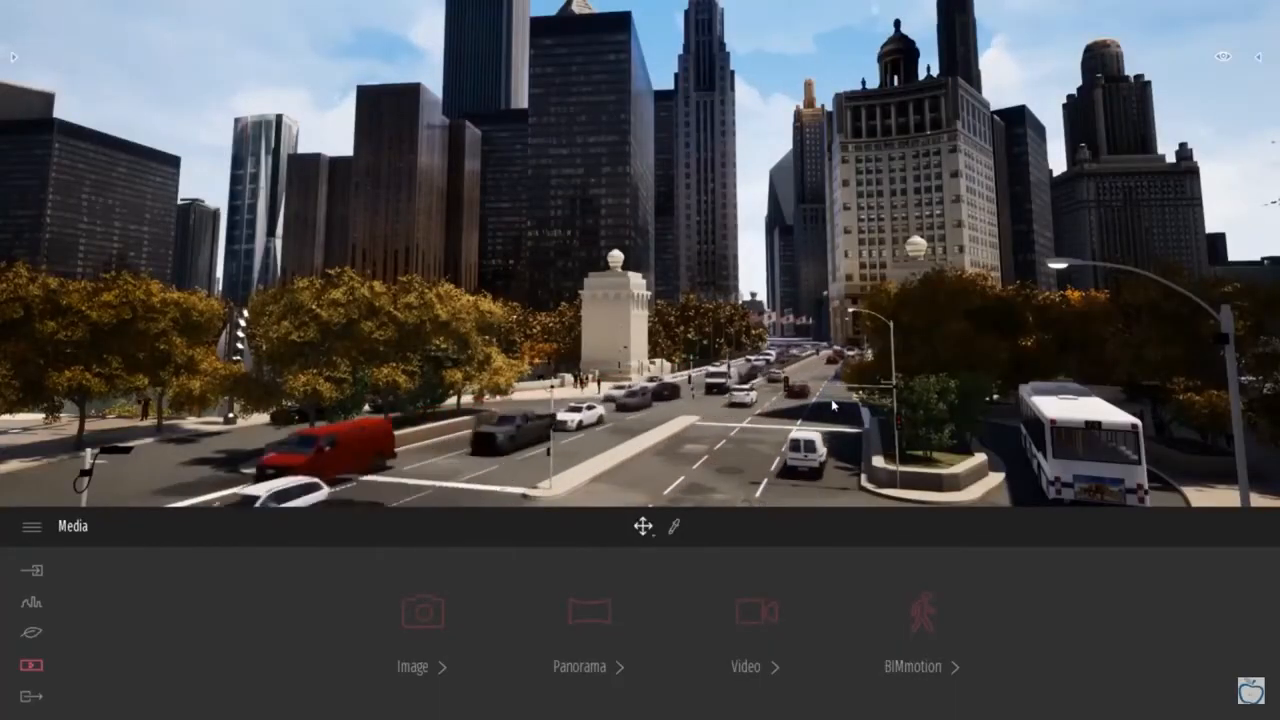
click(744, 666)
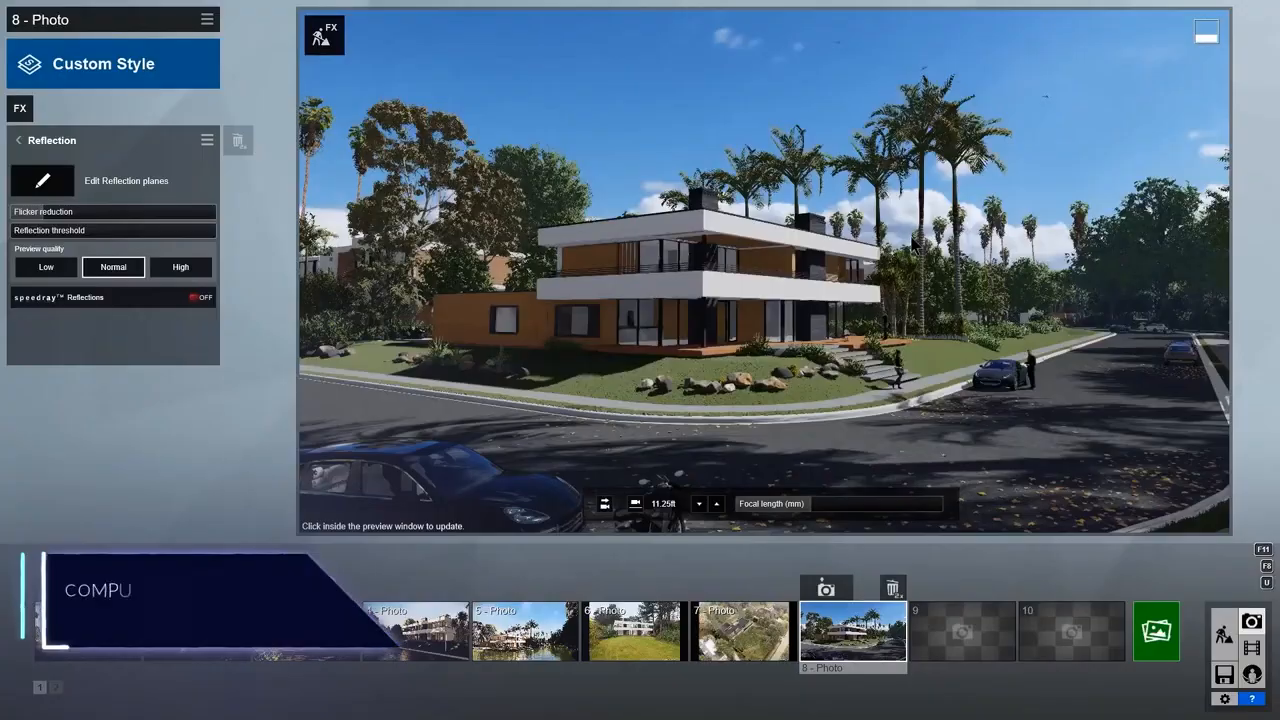
Switch Speedray reflections on for photo 8 and bring up the Outlines effect from the FX stack
click(200, 296)
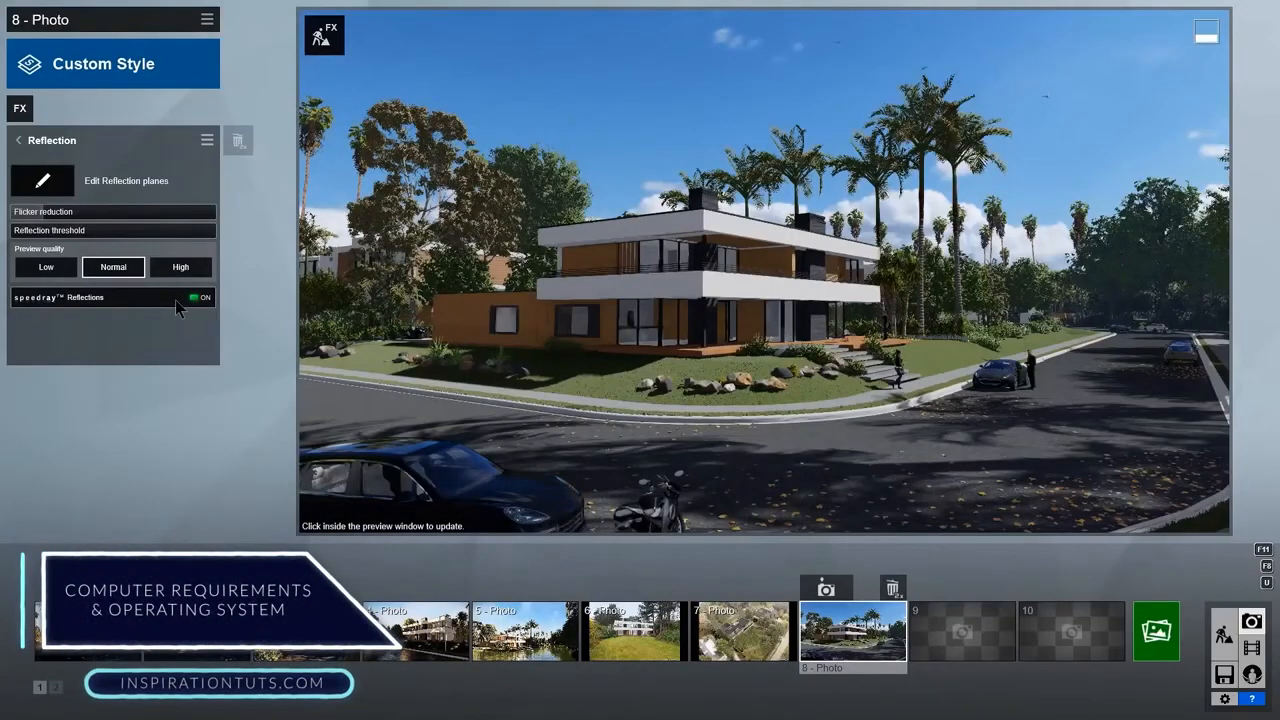
click(764, 300)
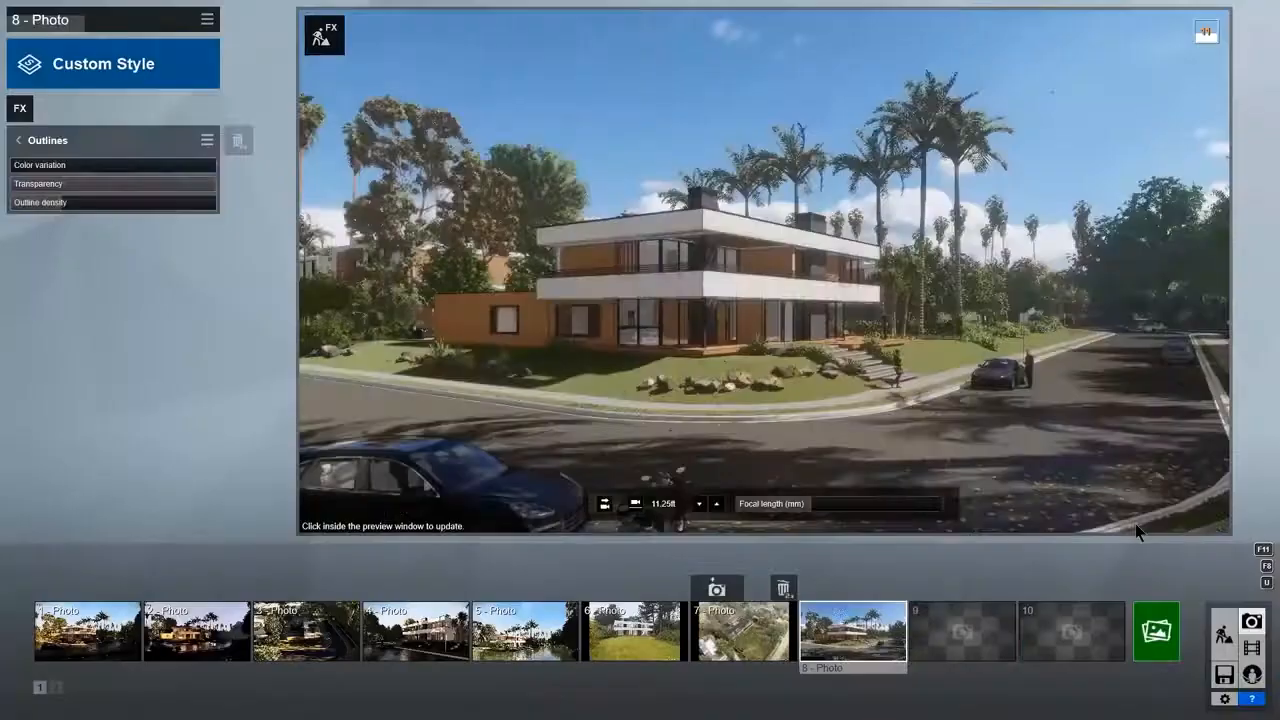
click(960, 632)
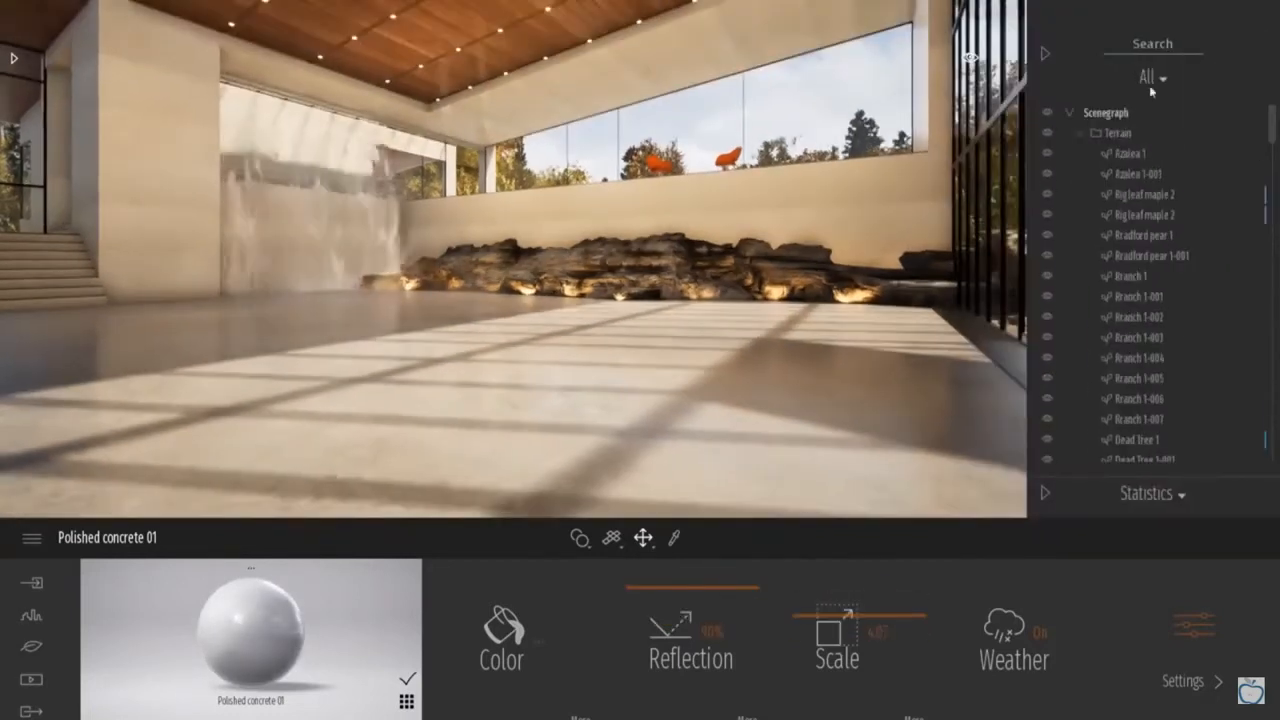
Collapse the Terrain group so the scene graph shows only top-level groups
click(1080, 132)
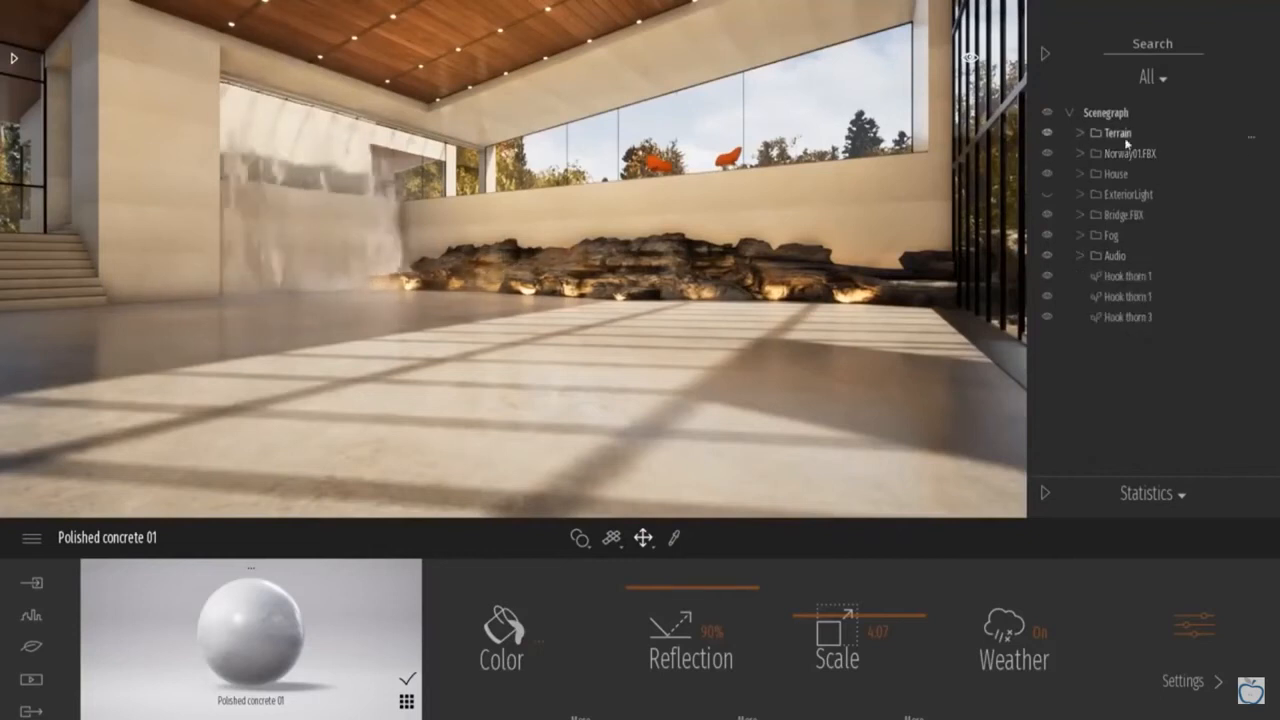
click(1130, 152)
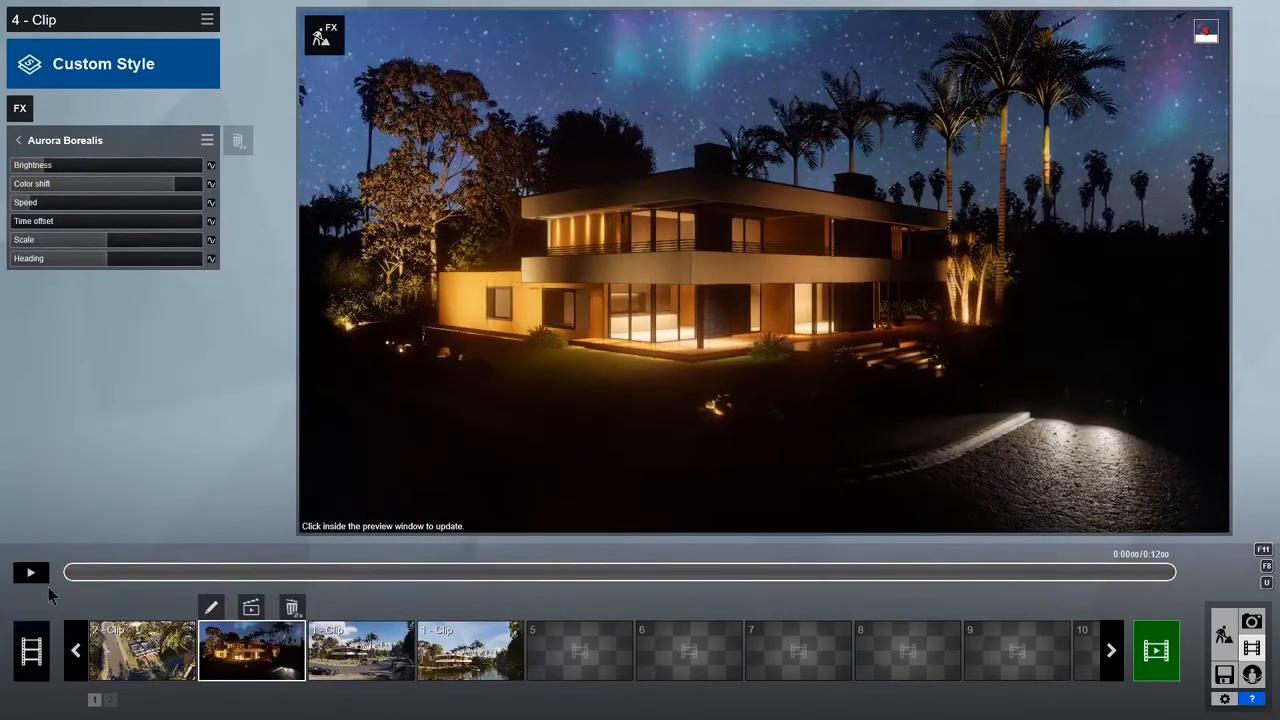
mouse_move(212, 224)
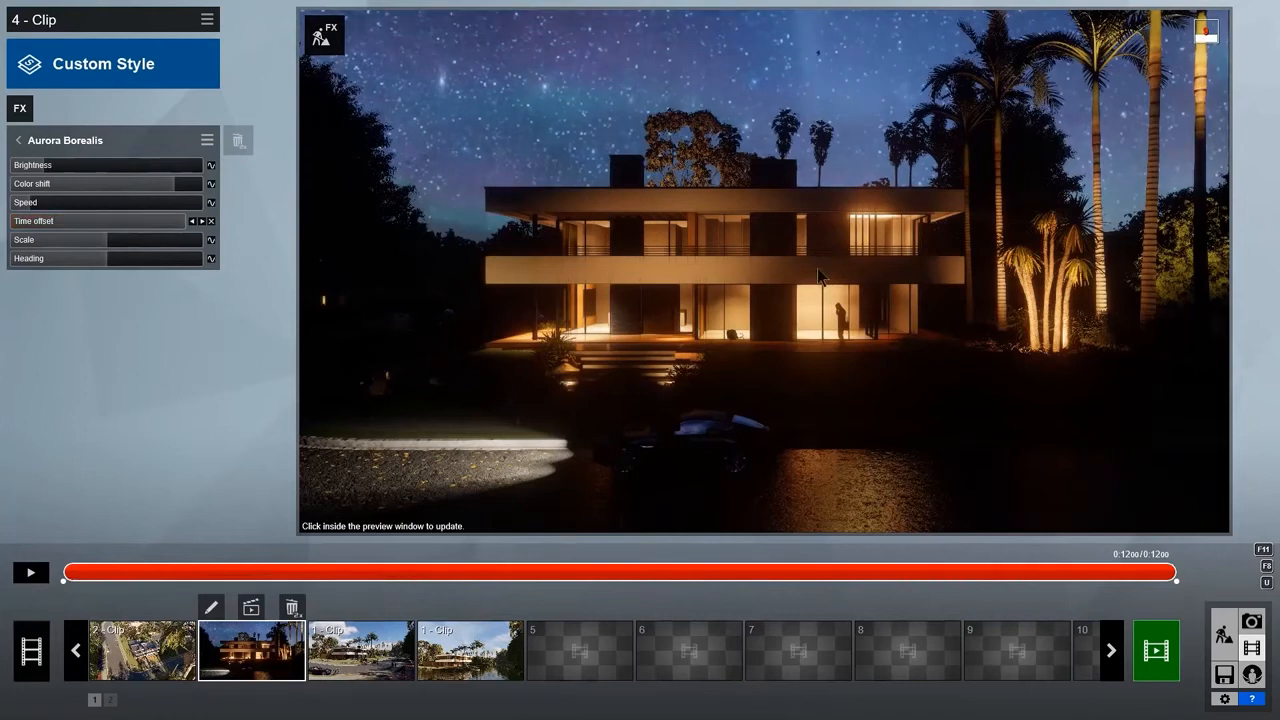
Refresh and play the night aurora clip, then bring up the Render Movie quality and resolution options
click(820, 276)
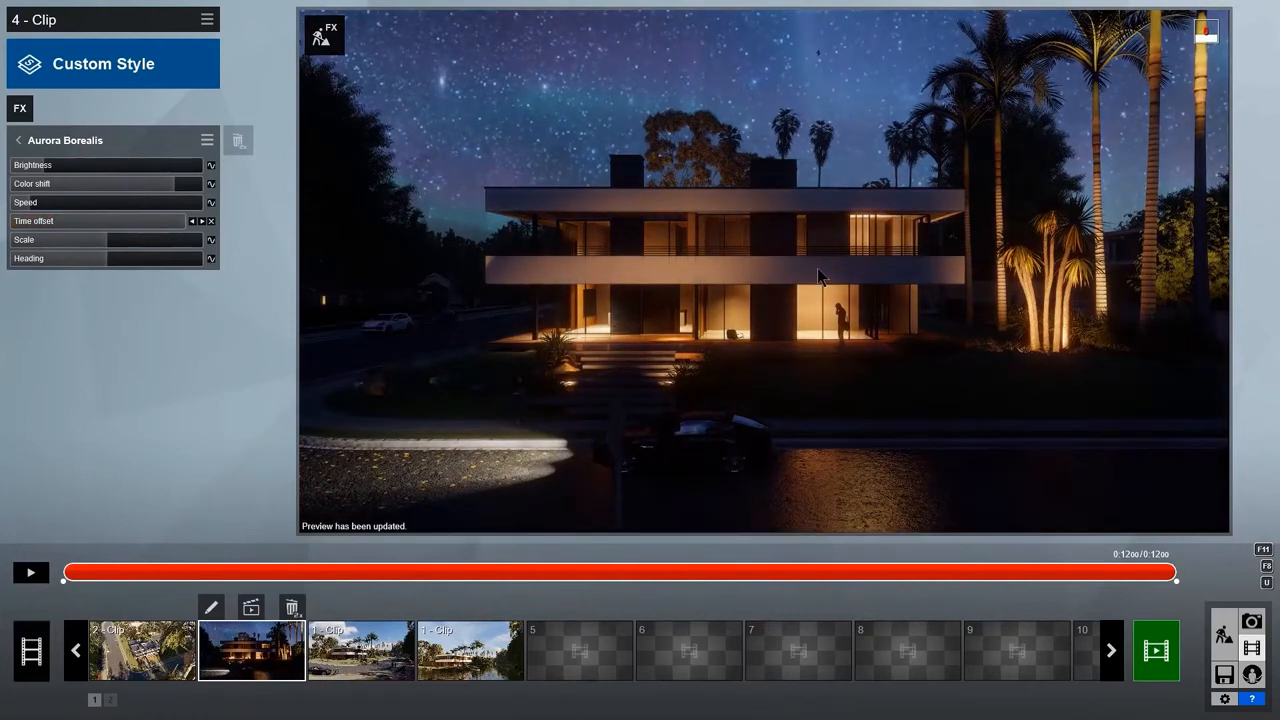
click(30, 572)
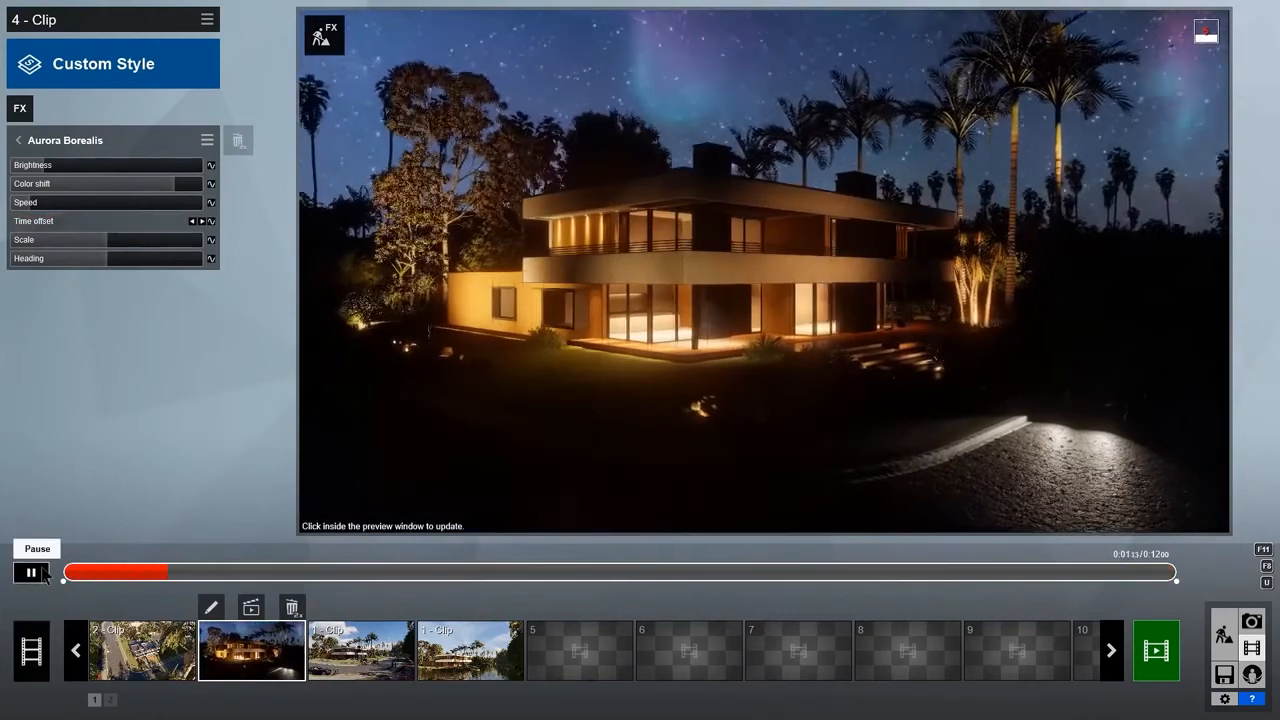
click(1156, 652)
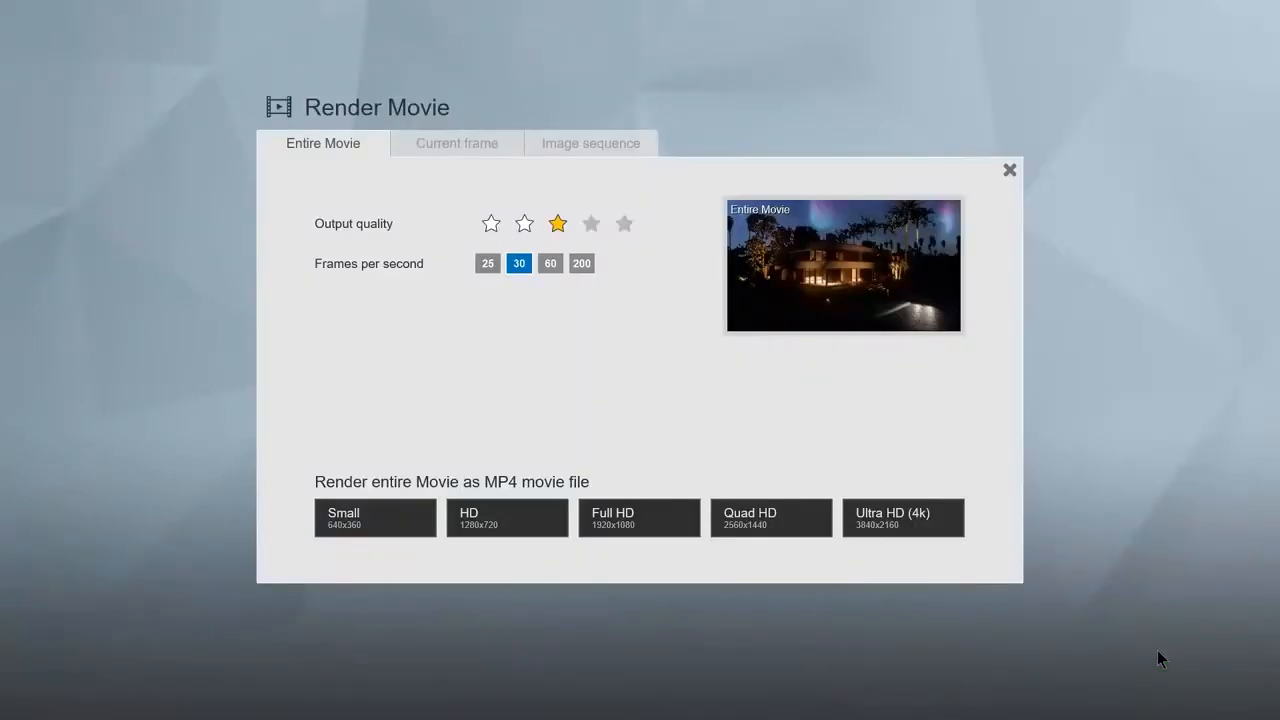
click(1008, 170)
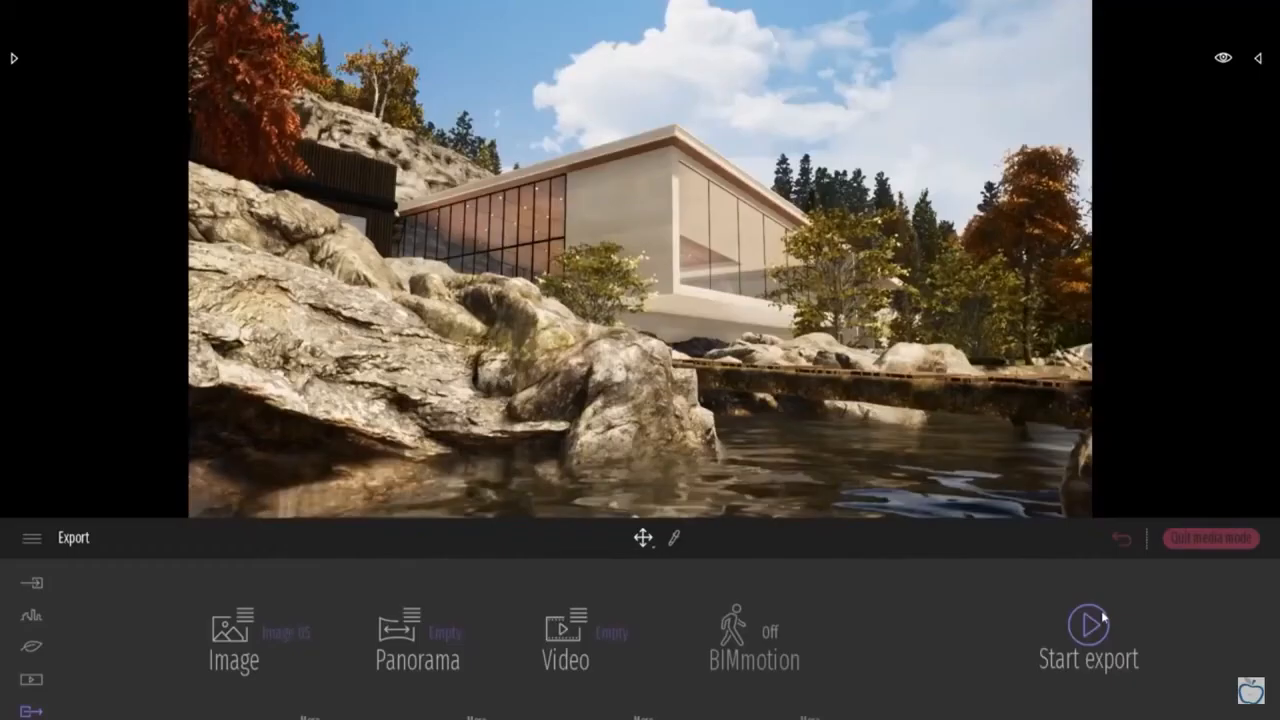
mouse_move(950, 632)
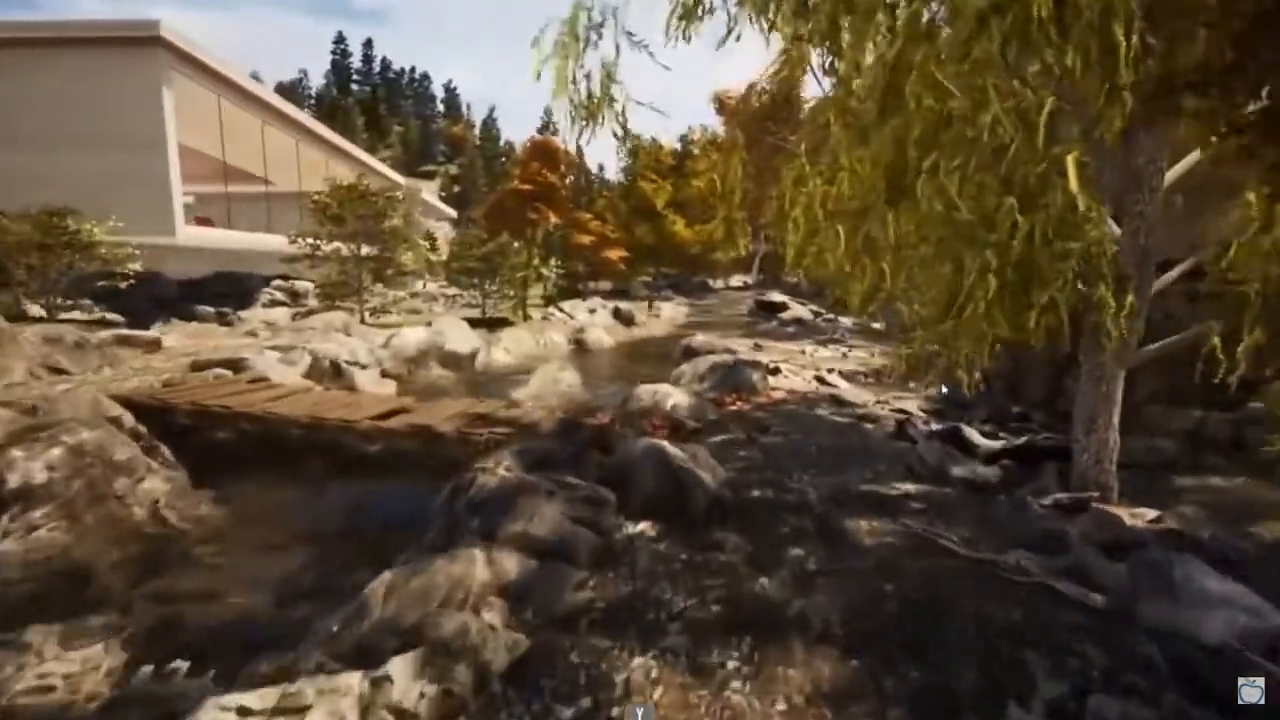
mouse_move(640, 360)
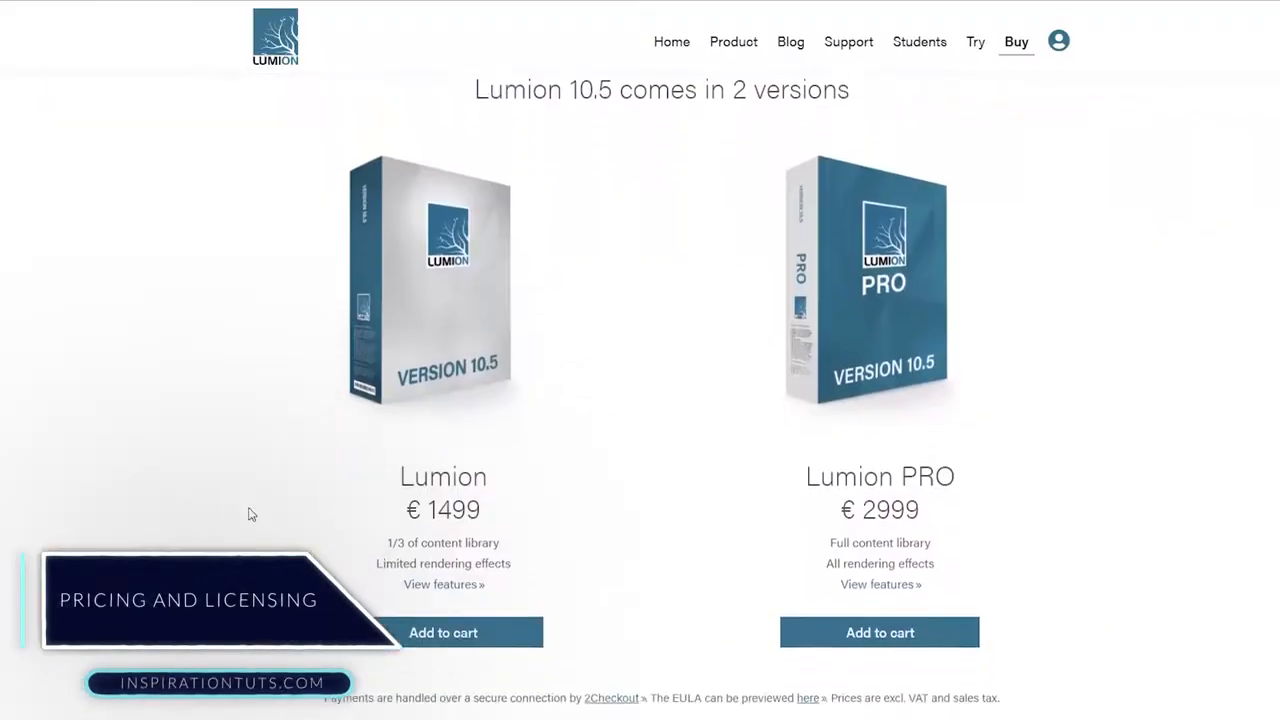
Review the Lumion 10.5 editions and floating licence terms on the Buy page, then go to the Product page
scroll(down, 3)
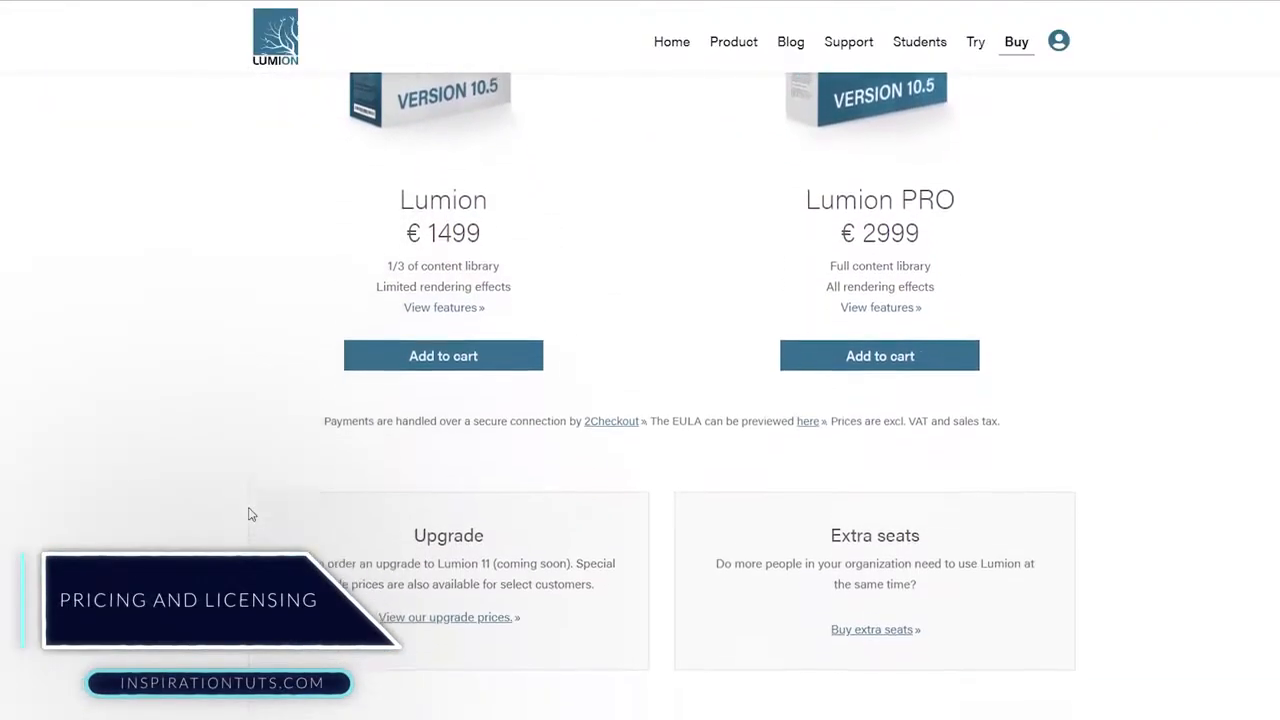
scroll(down, 3)
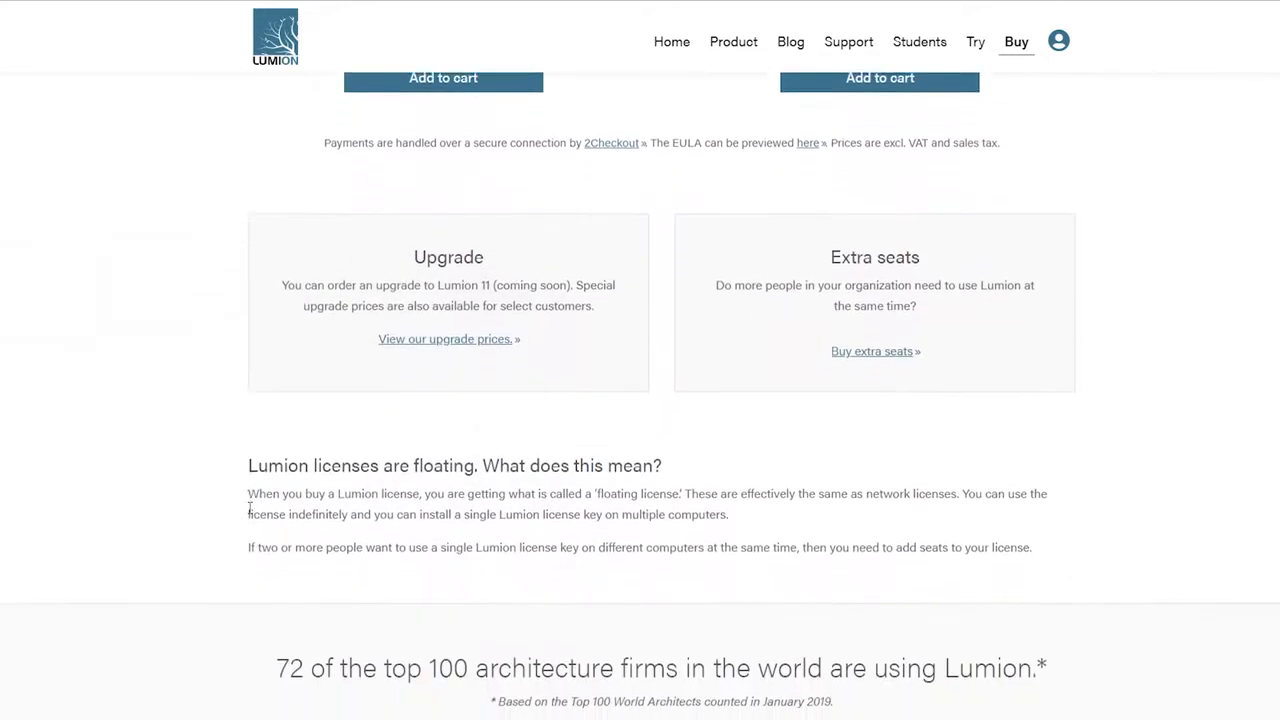
scroll(down, 3)
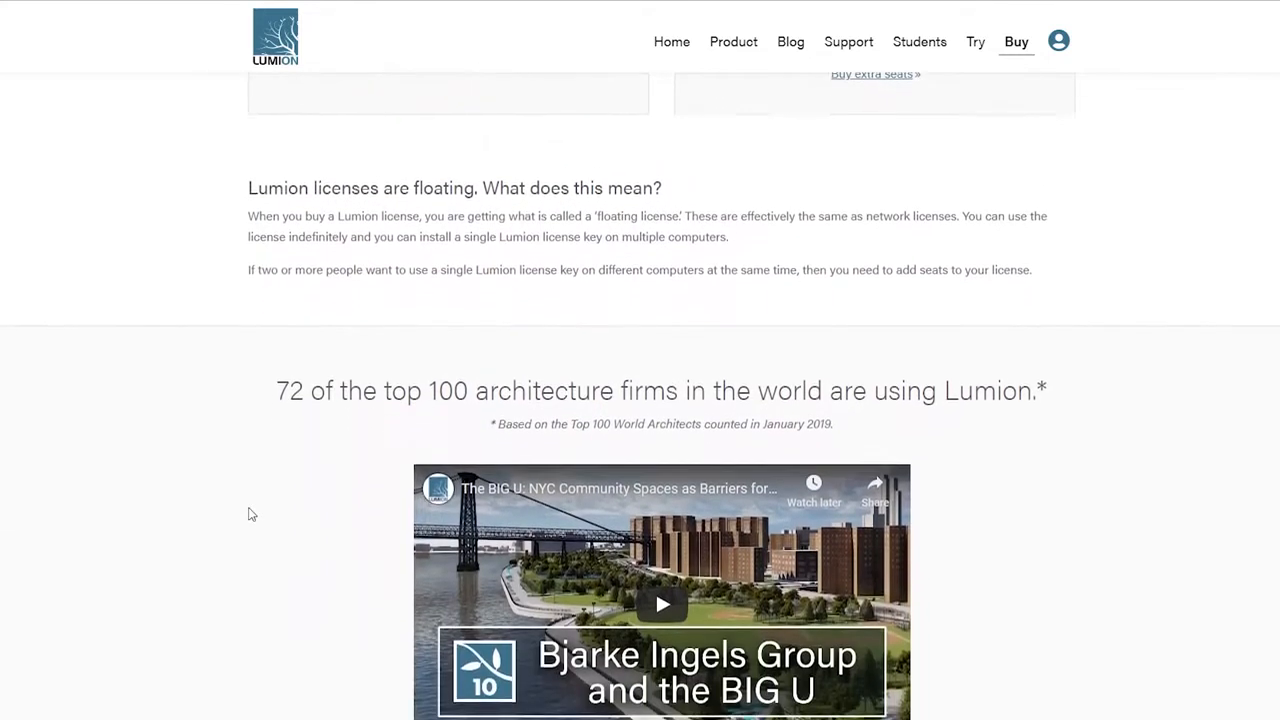
scroll(up, 3)
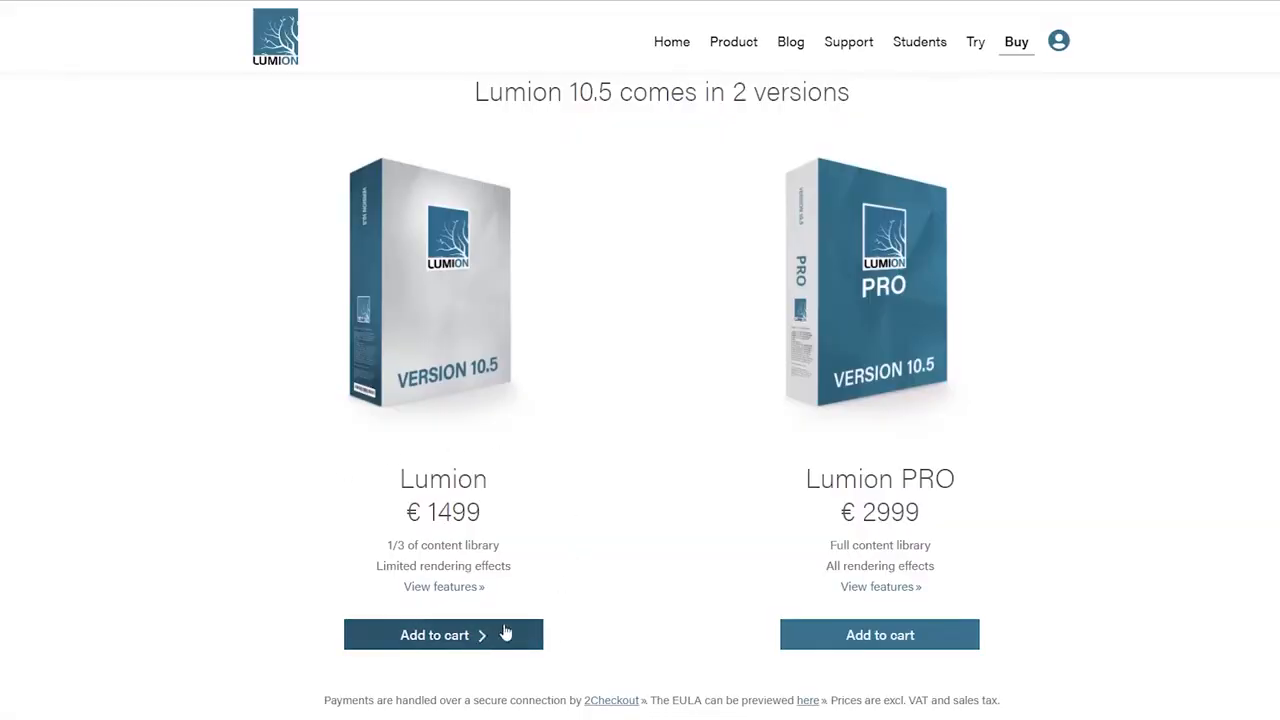
mouse_move(816, 620)
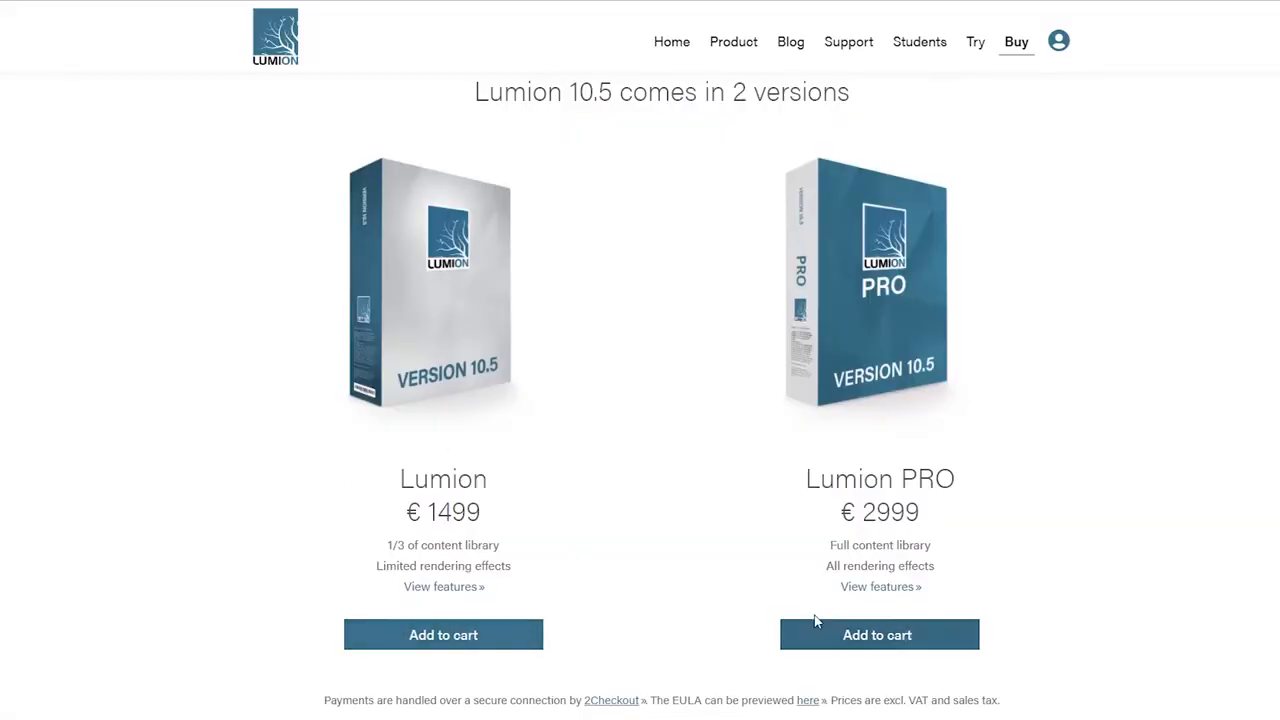
click(732, 40)
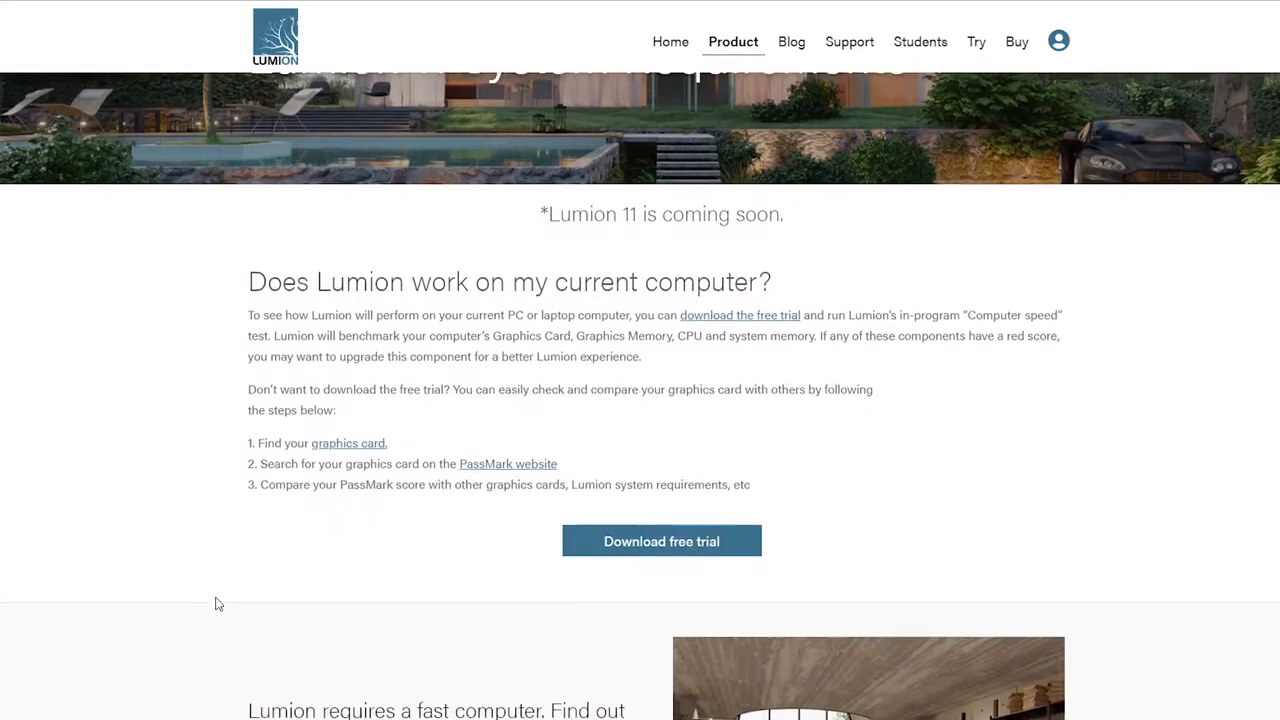
Scroll to the Lumion 11 System Requirements and view the Minimum requirements table
scroll(down, 3)
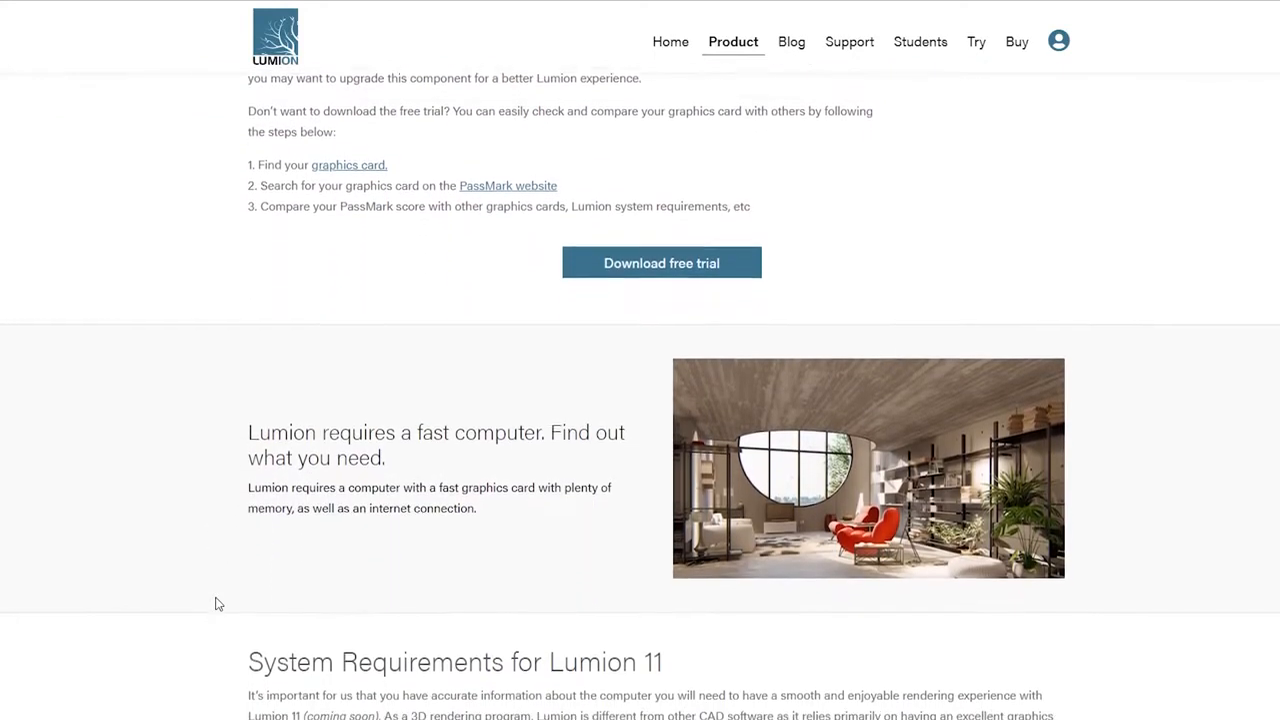
scroll(down, 3)
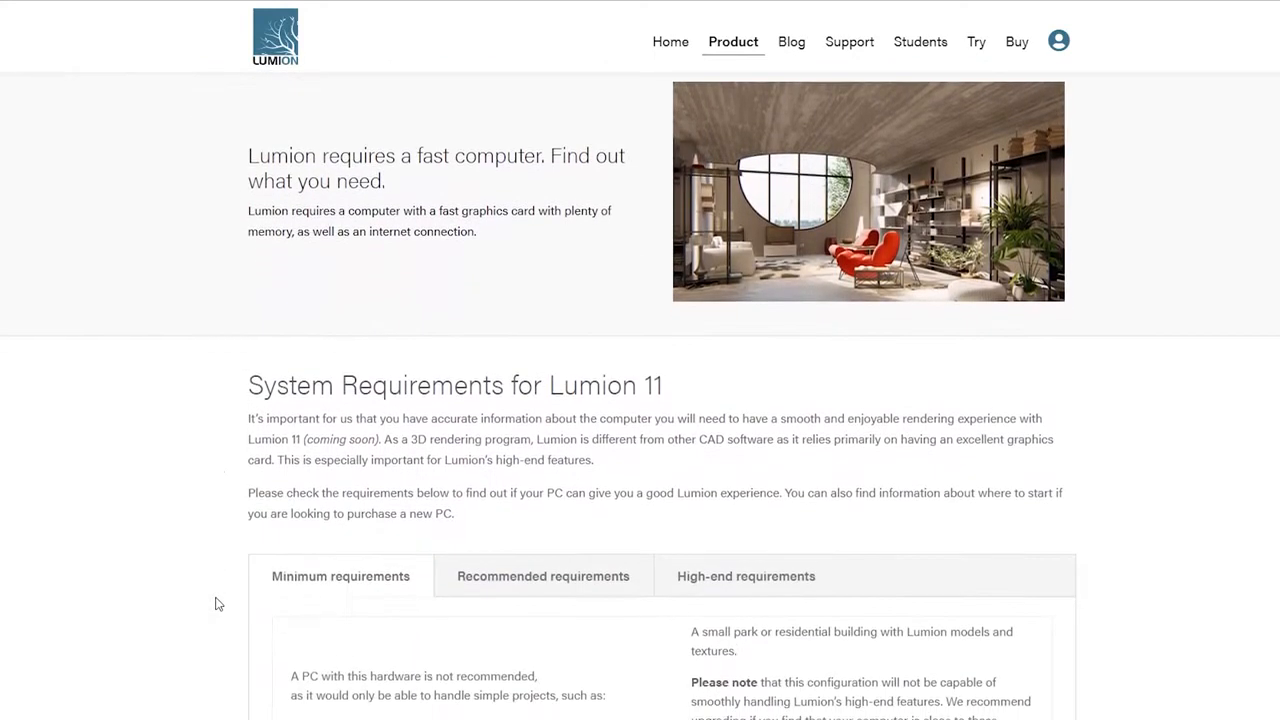
scroll(down, 3)
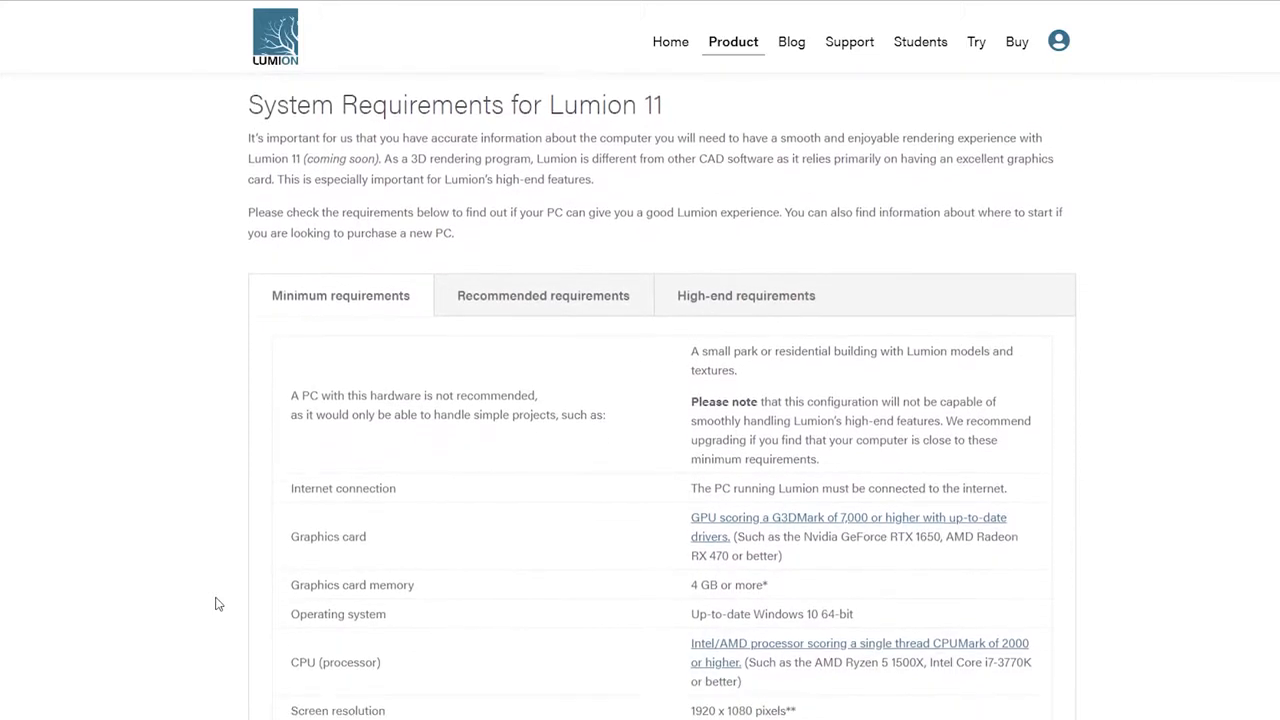
scroll(down, 3)
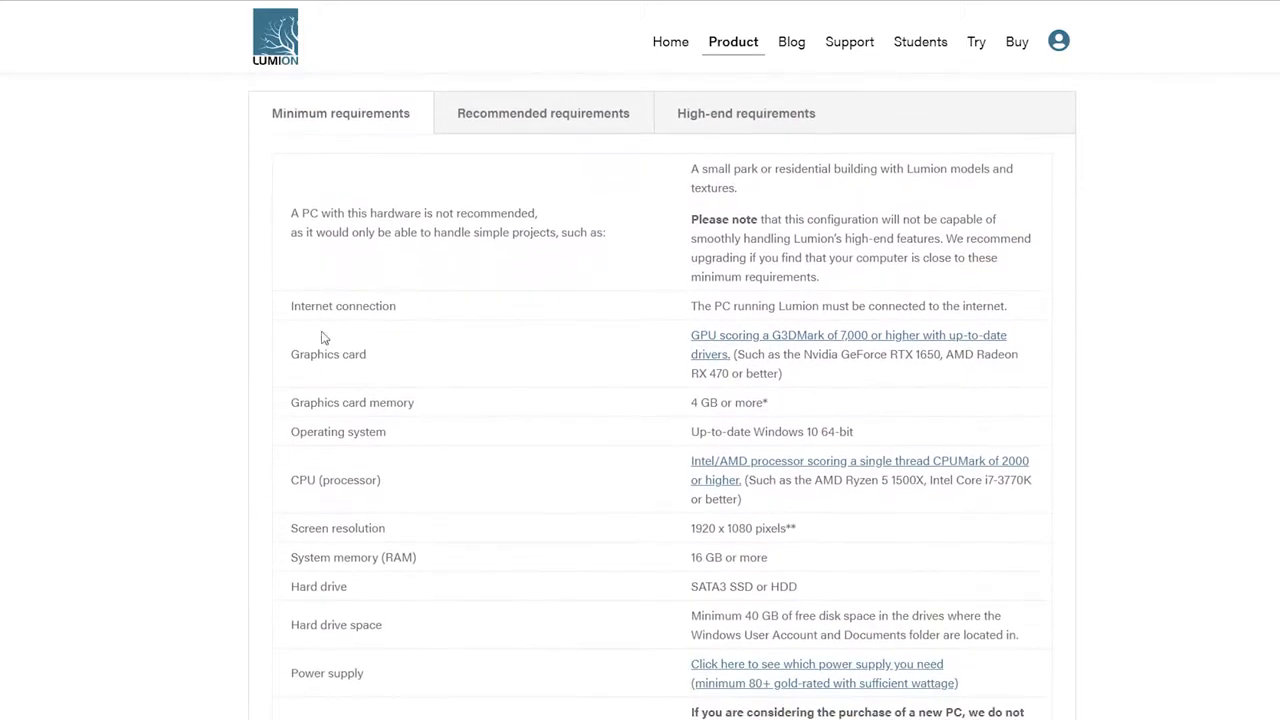
click(544, 112)
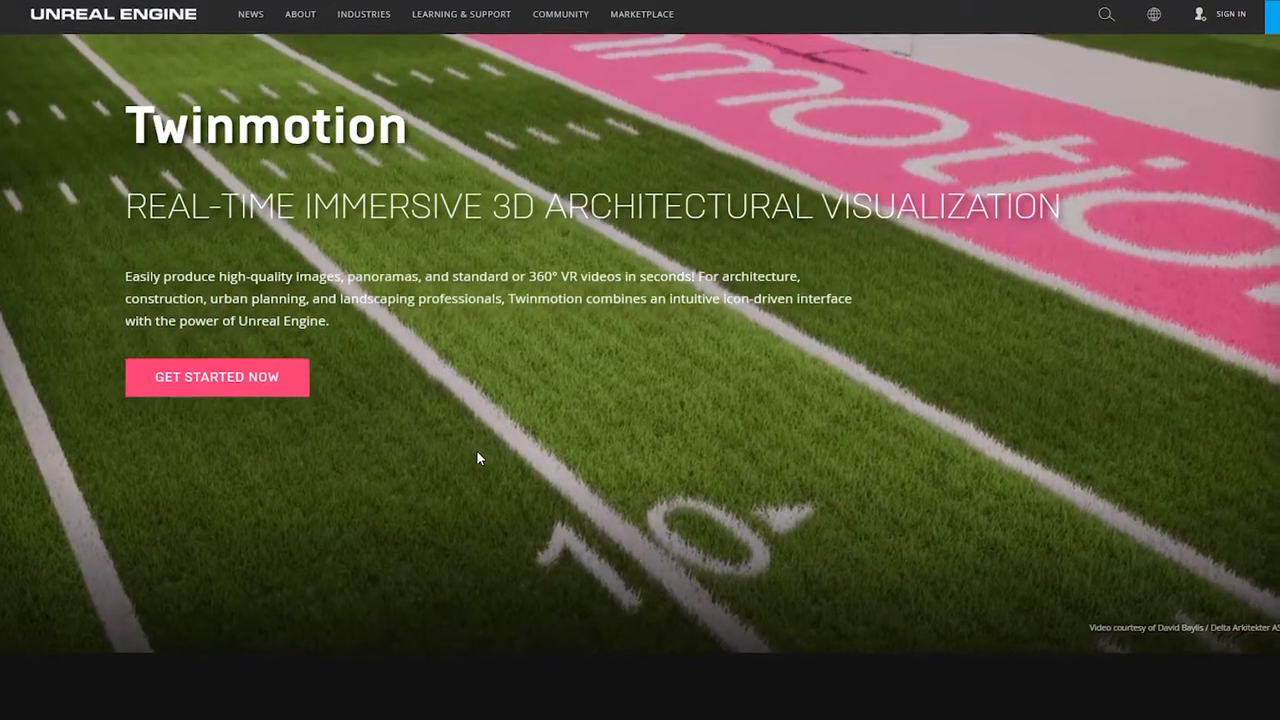
Go to the Twinmotion 2020 licensing page and scroll to the free trial, commercial and education licence cards
click(216, 376)
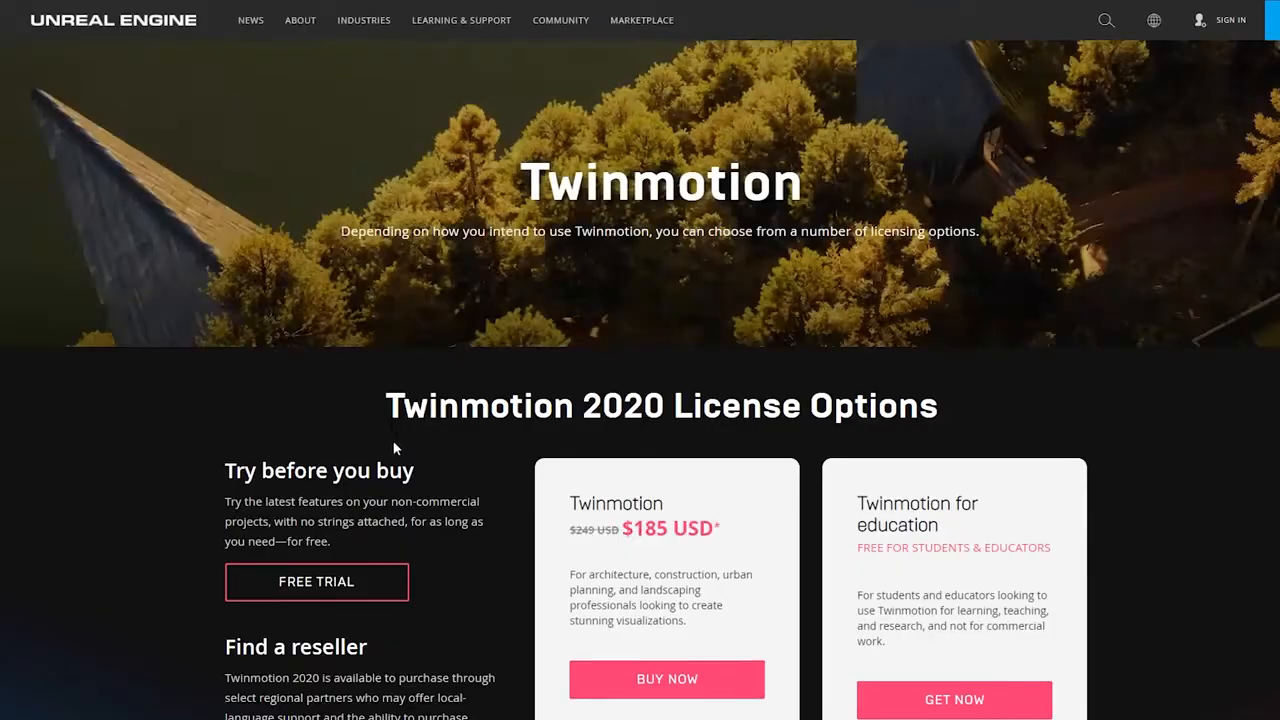
scroll(down, 3)
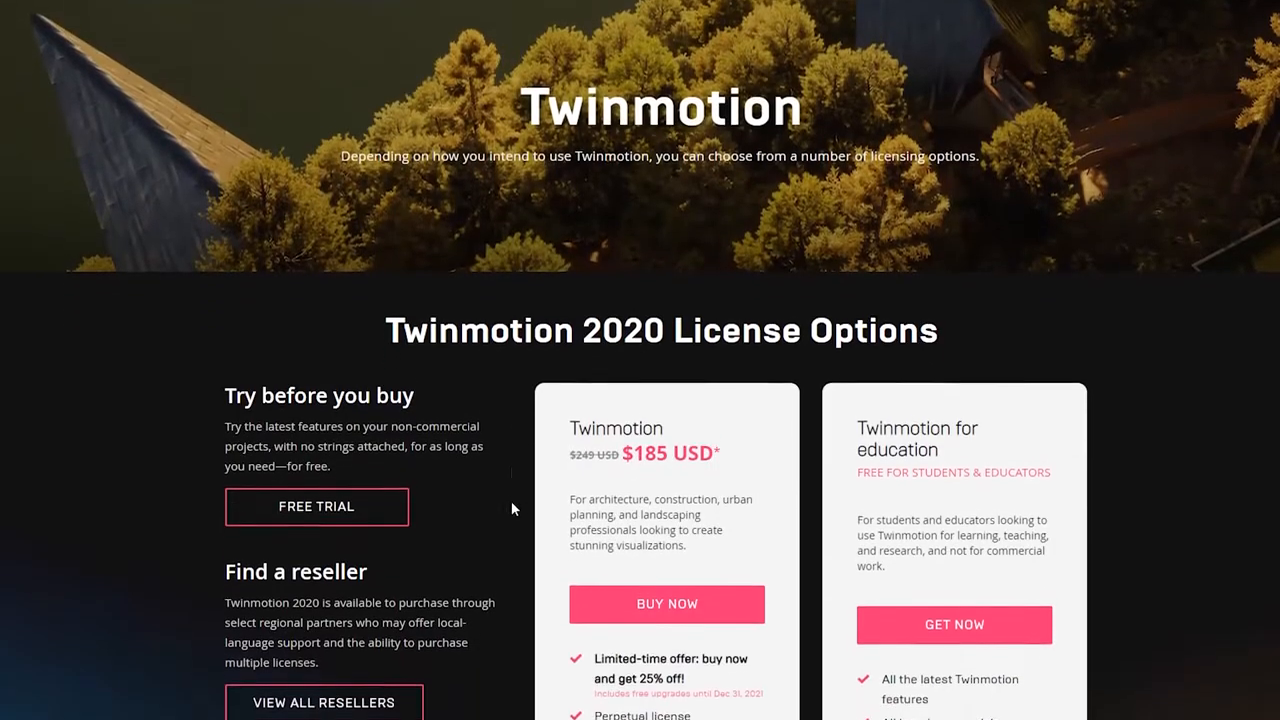
scroll(down, 3)
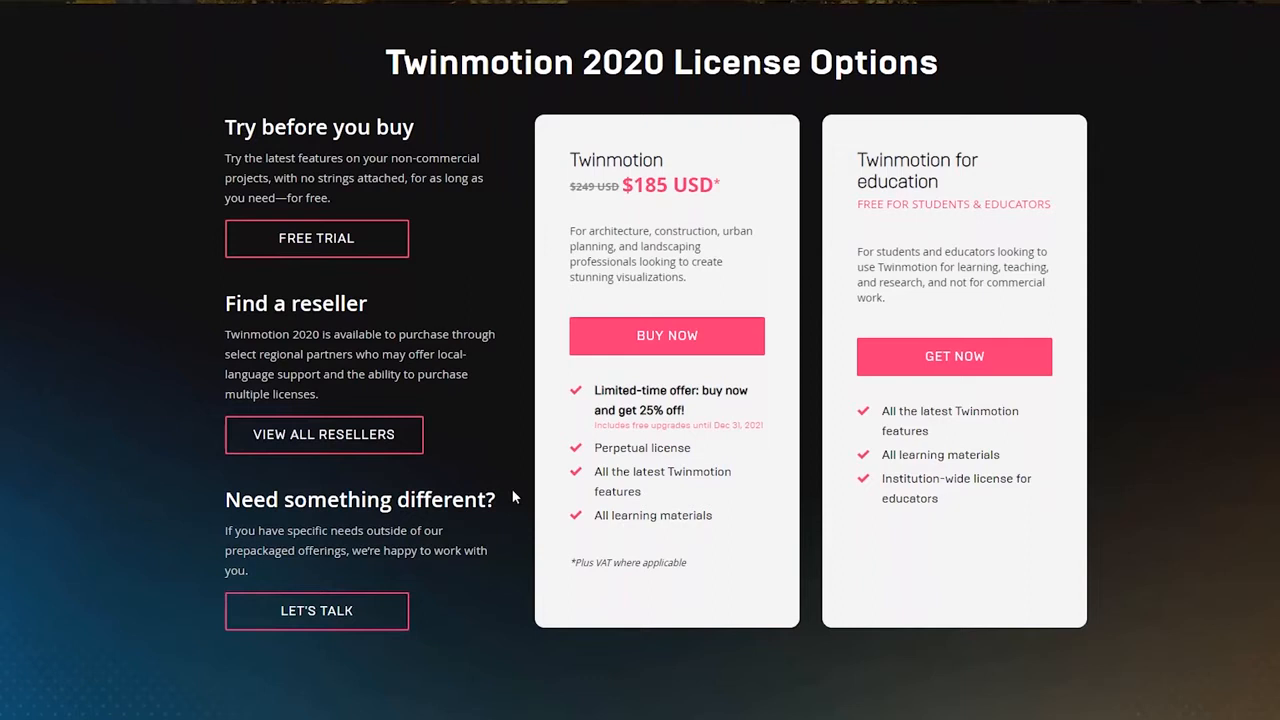